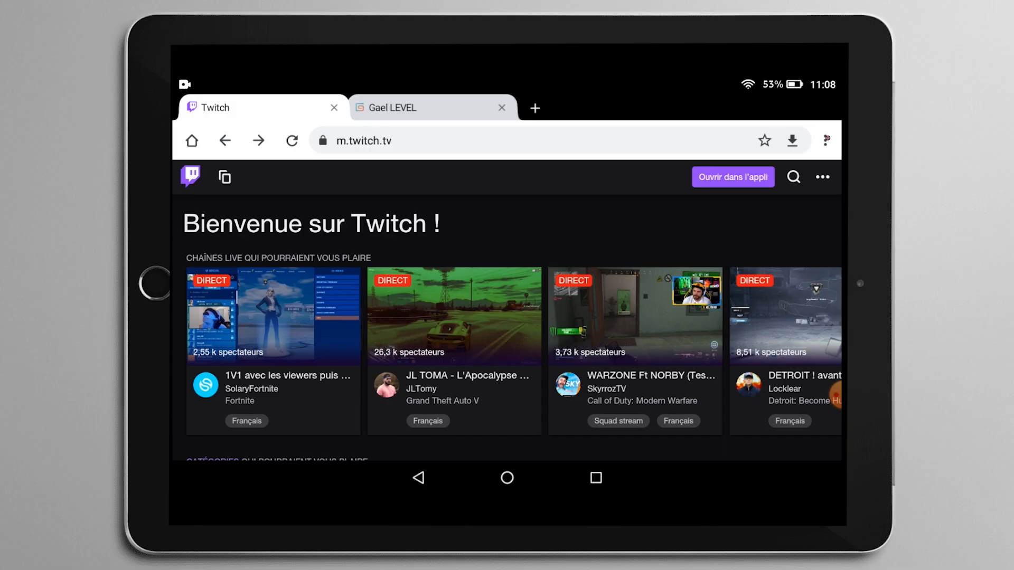
Load the full desktop version of twitch.tv in the tablet browser.
click(821, 176)
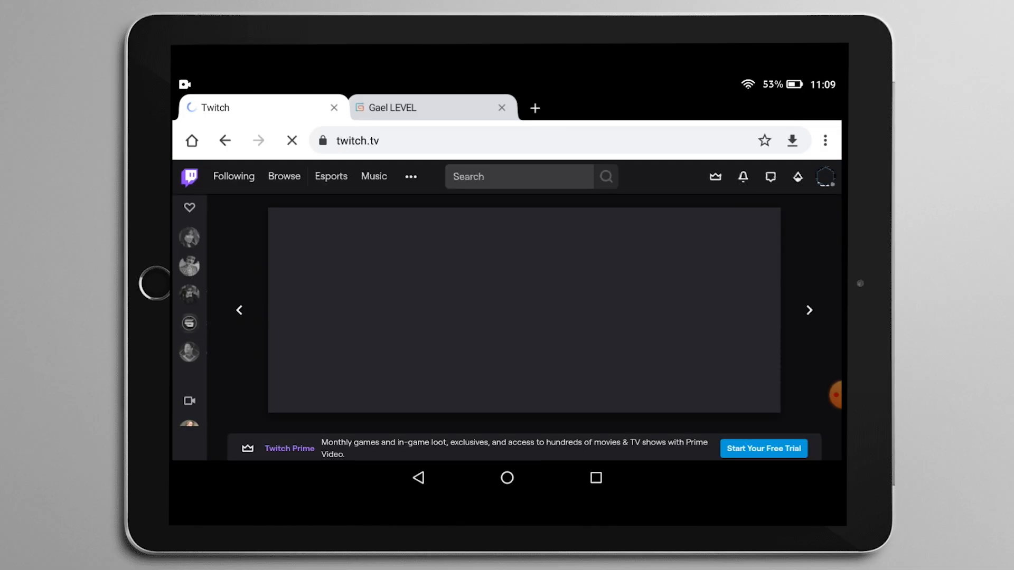
click(825, 176)
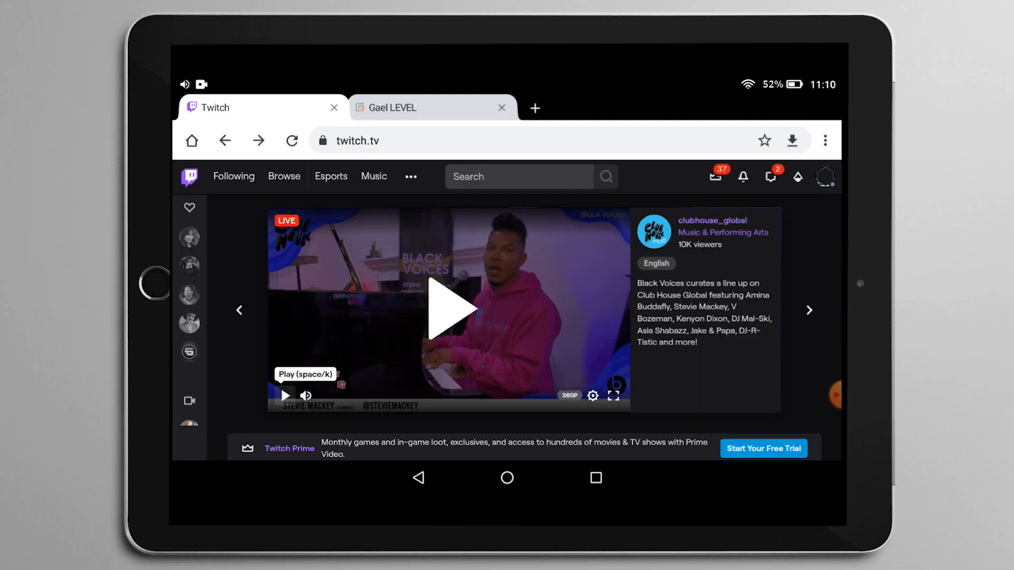
Go to your own channel from the account menu and view its About section with banner and bio.
click(825, 176)
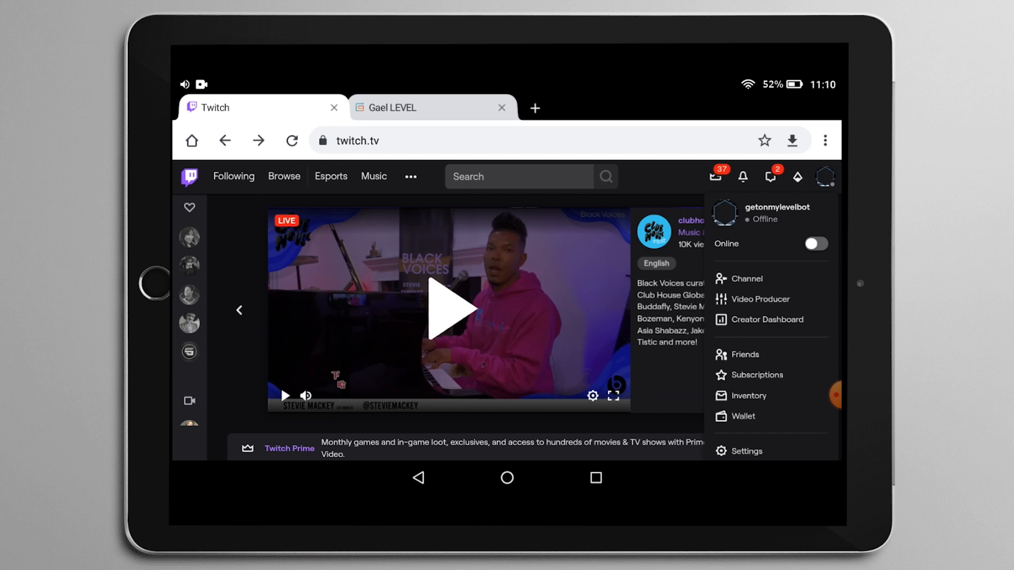
click(746, 278)
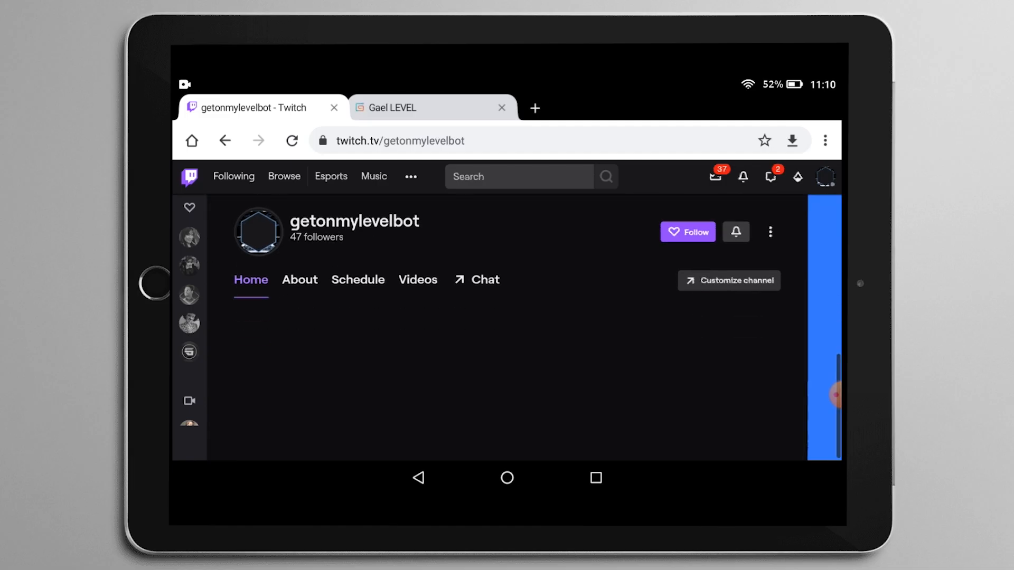
scroll(down, 3)
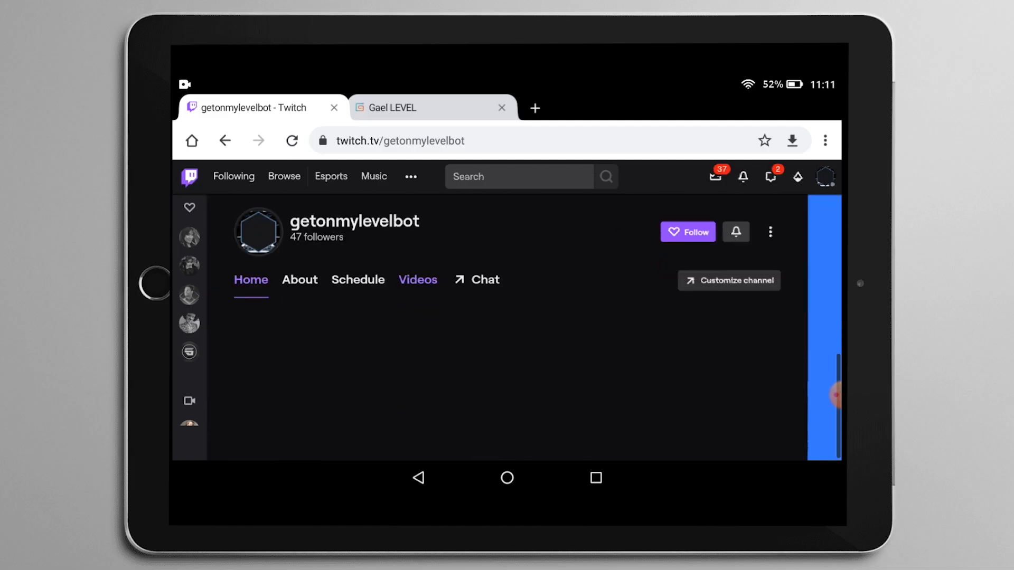
click(299, 279)
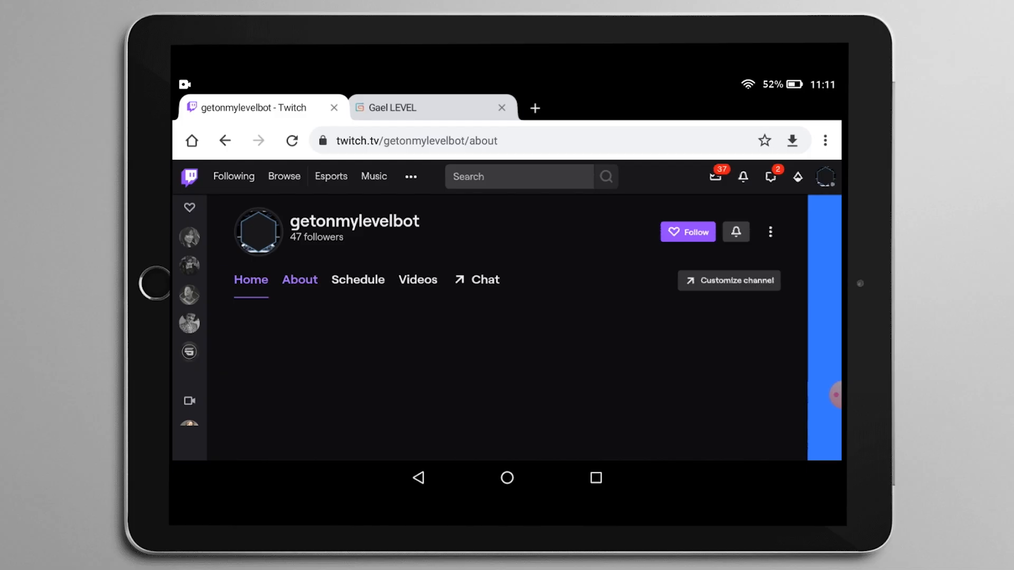
click(299, 280)
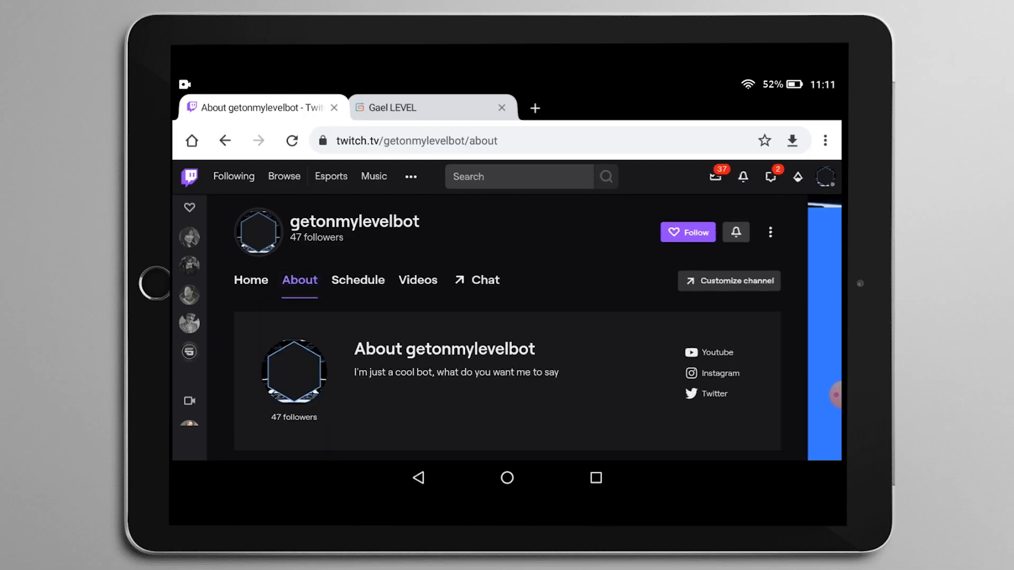
scroll(down, 3)
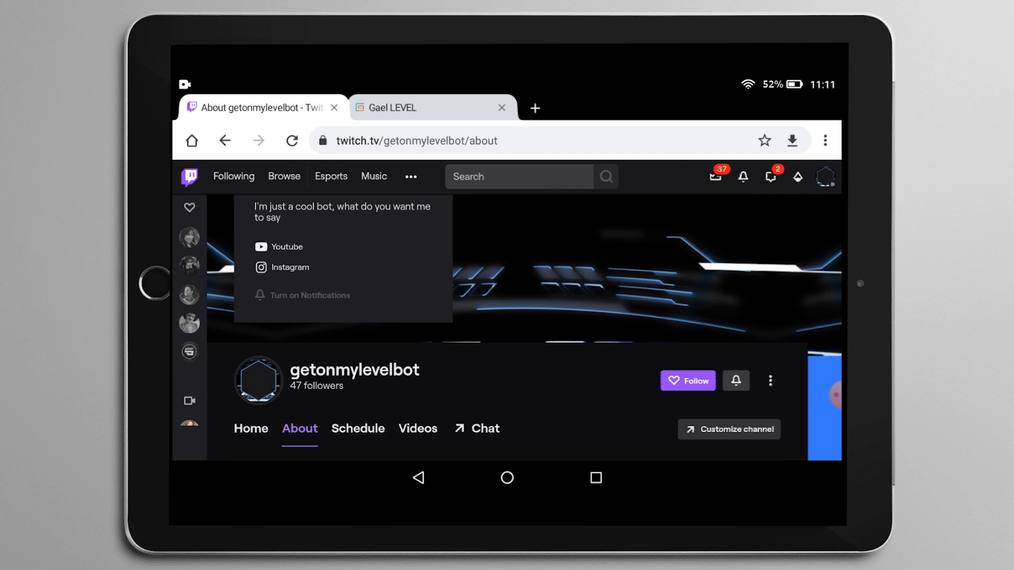
Browse the Gael LEVEL store grid and open the WARRIOR - FREE Twitch Overlay Pack product page.
click(433, 107)
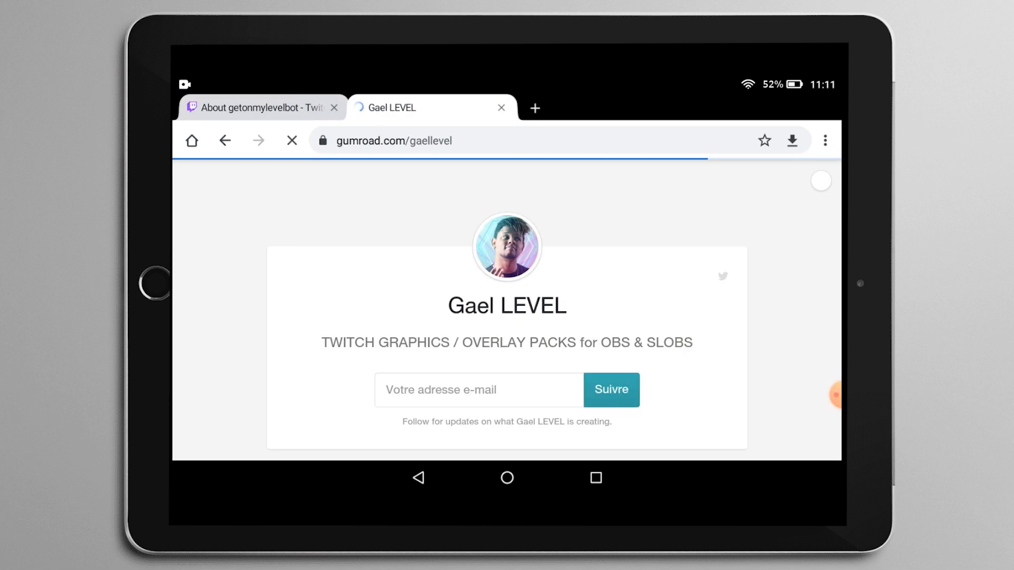
scroll(down, 3)
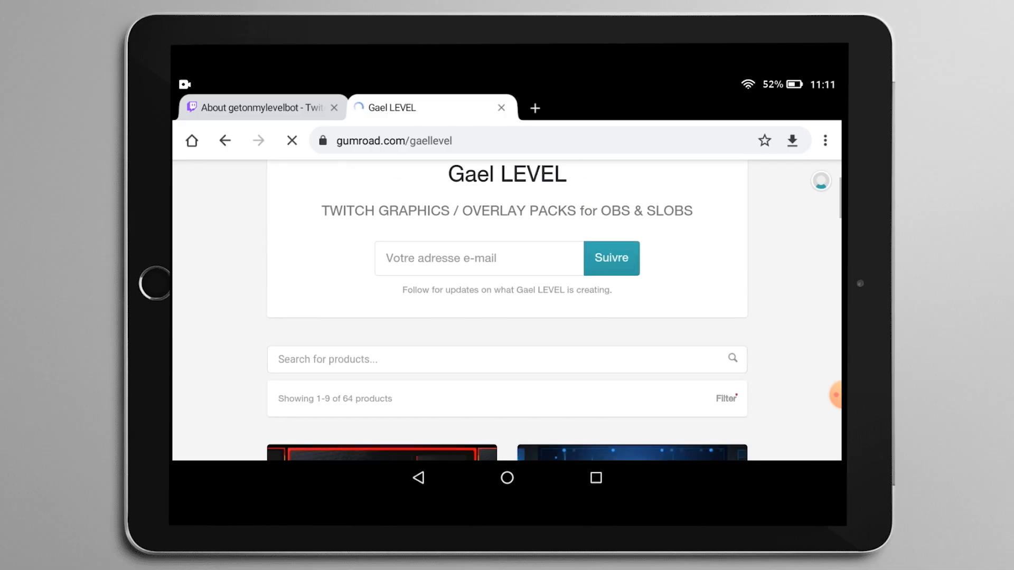
scroll(down, 3)
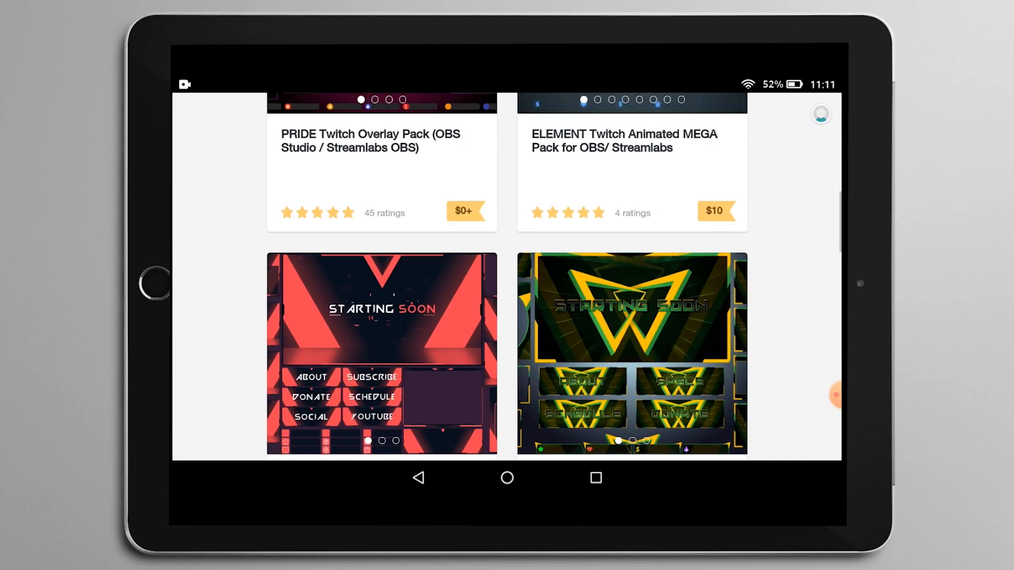
scroll(down, 3)
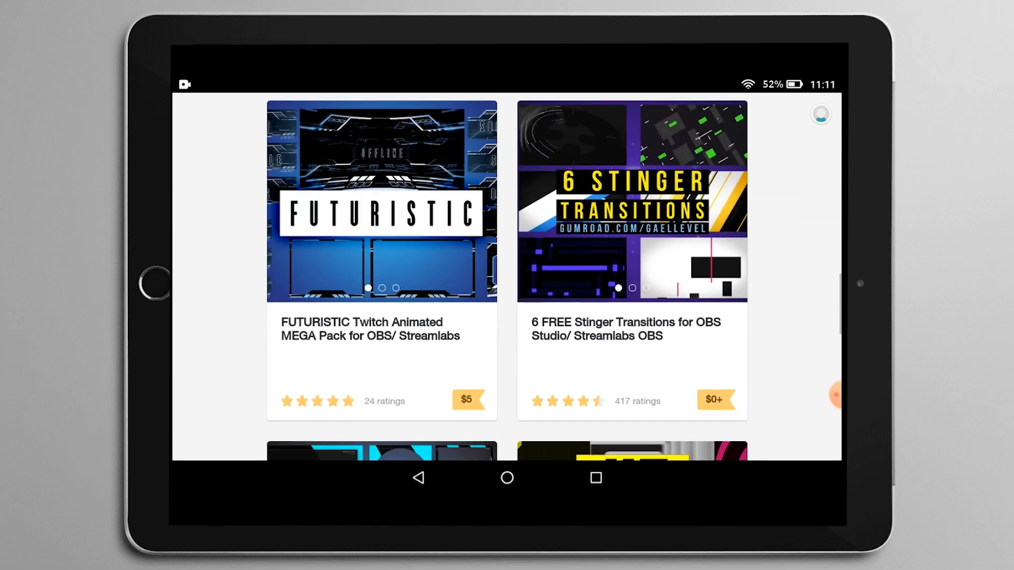
scroll(down, 3)
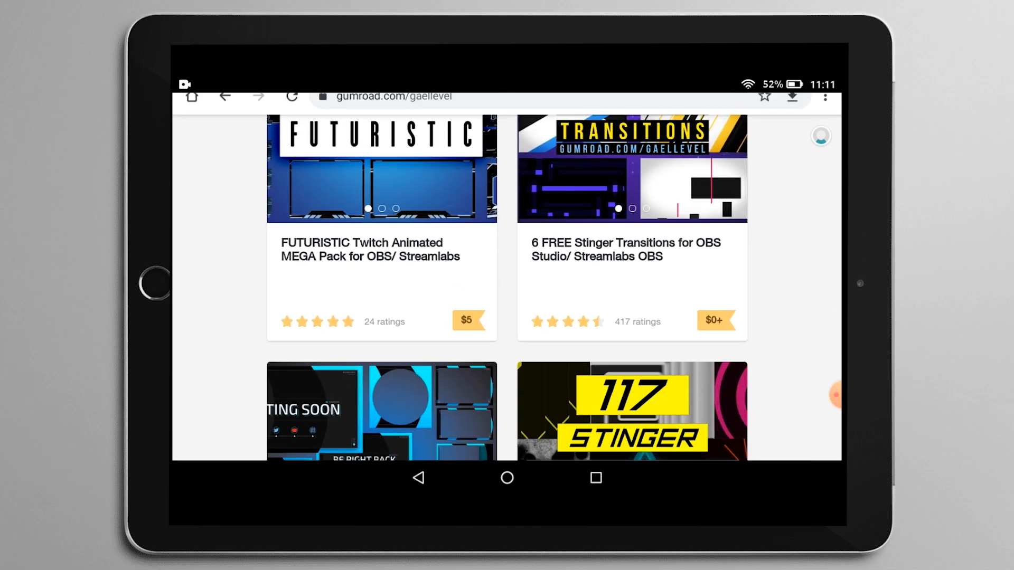
scroll(down, 3)
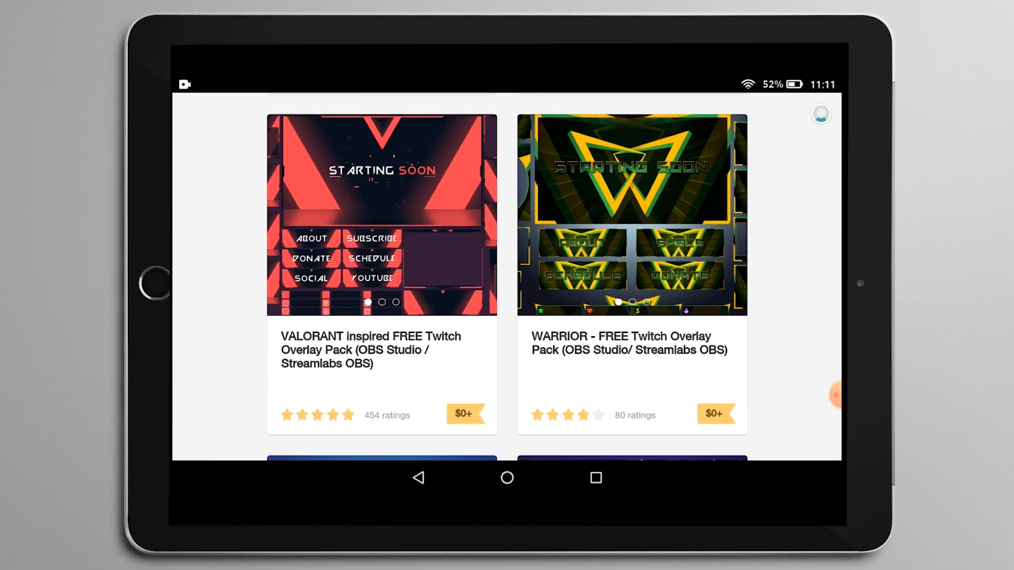
click(630, 216)
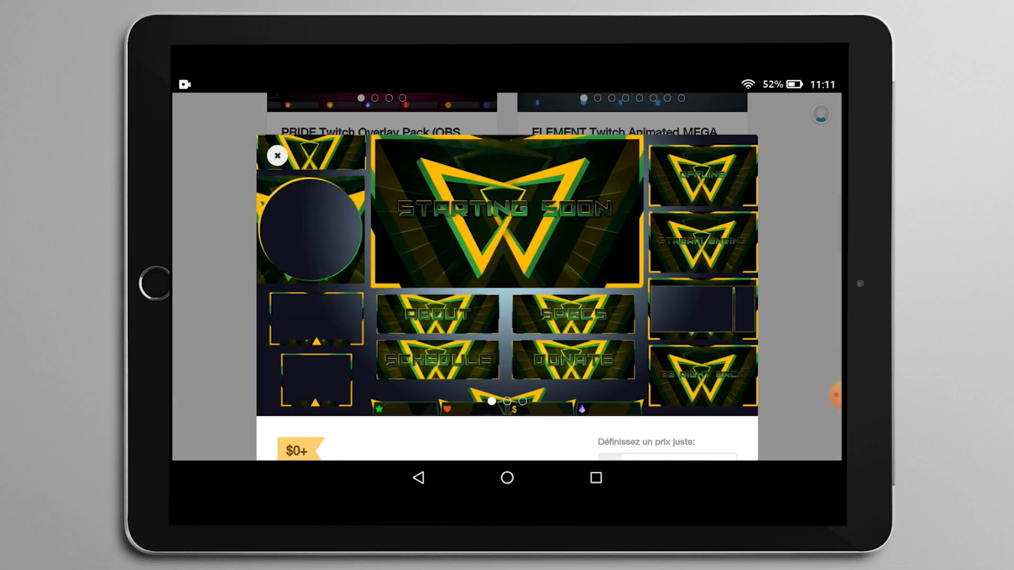
scroll(down, 3)
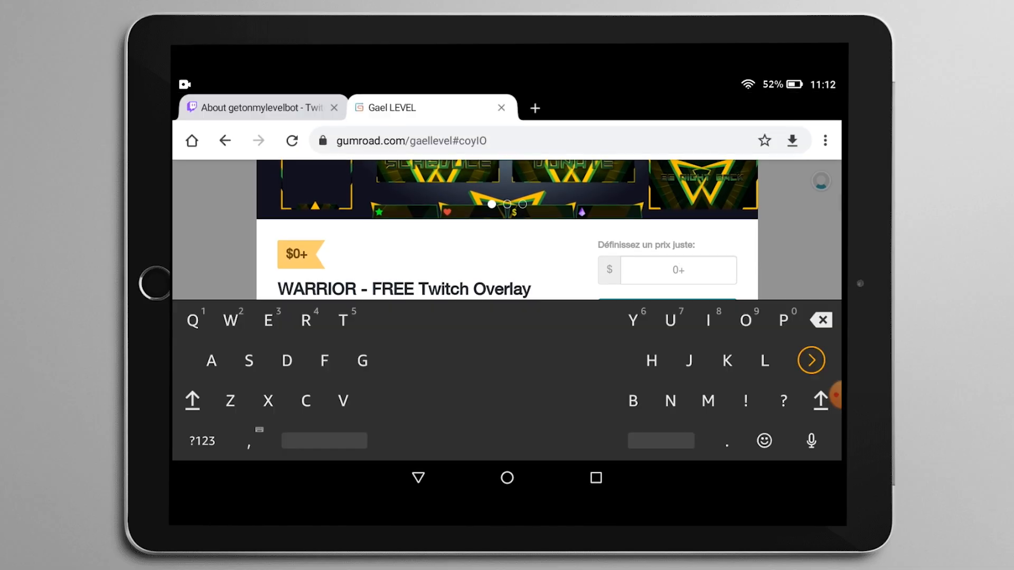
Buy the WARRIOR pack for $0 via cart and checkout, then view its purchased content.
click(200, 440)
text(0)
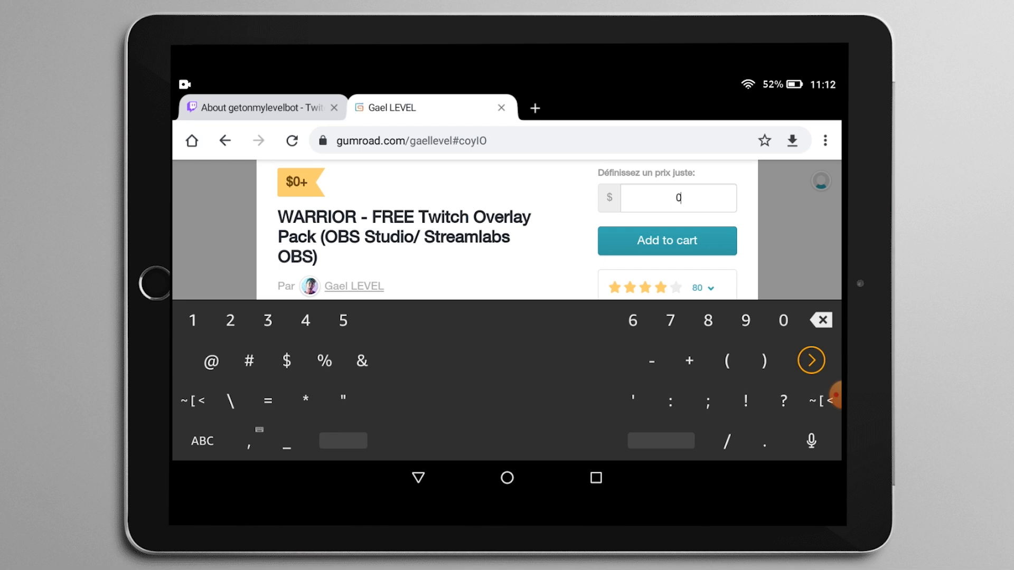
click(666, 240)
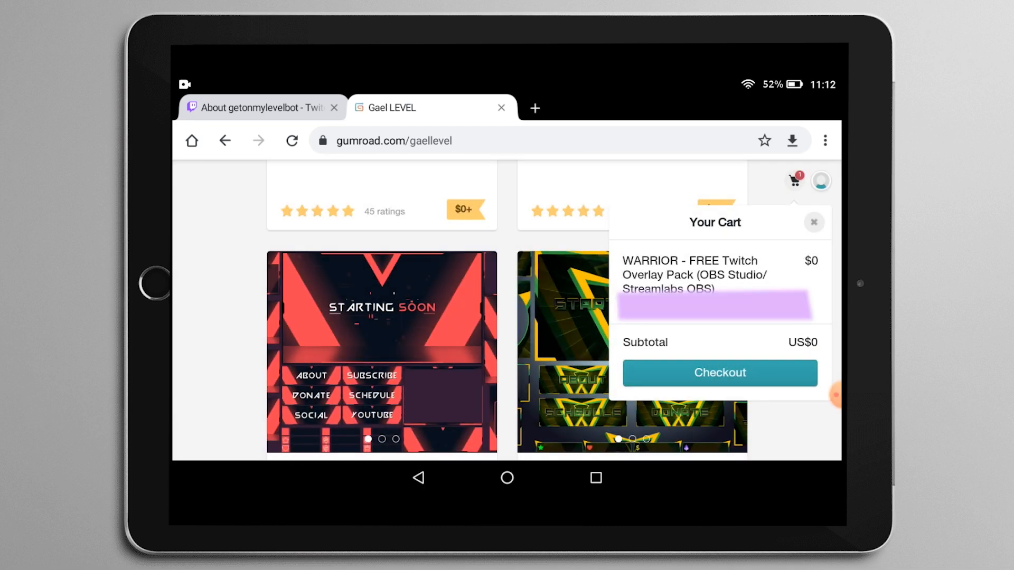
click(718, 372)
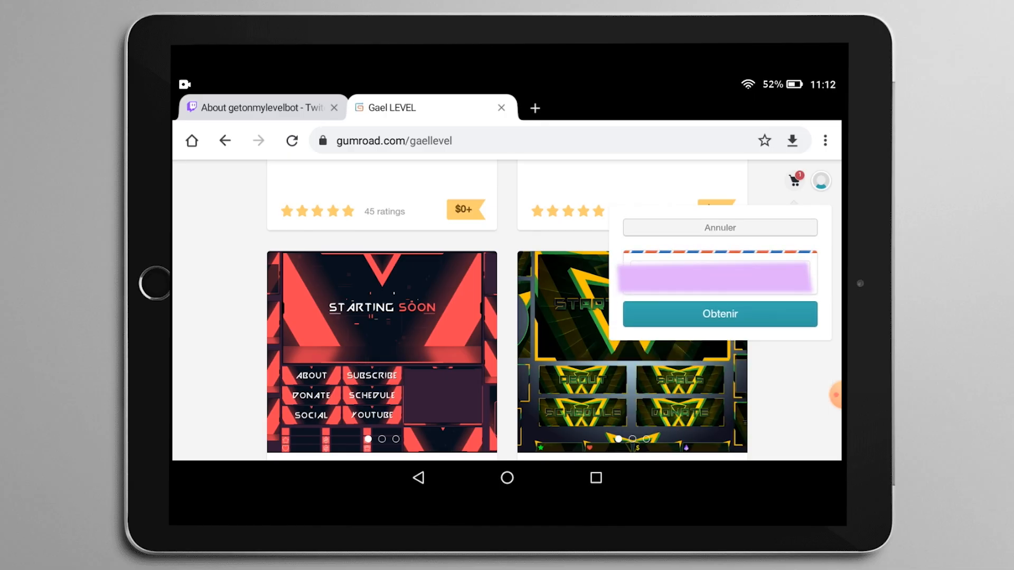
click(718, 313)
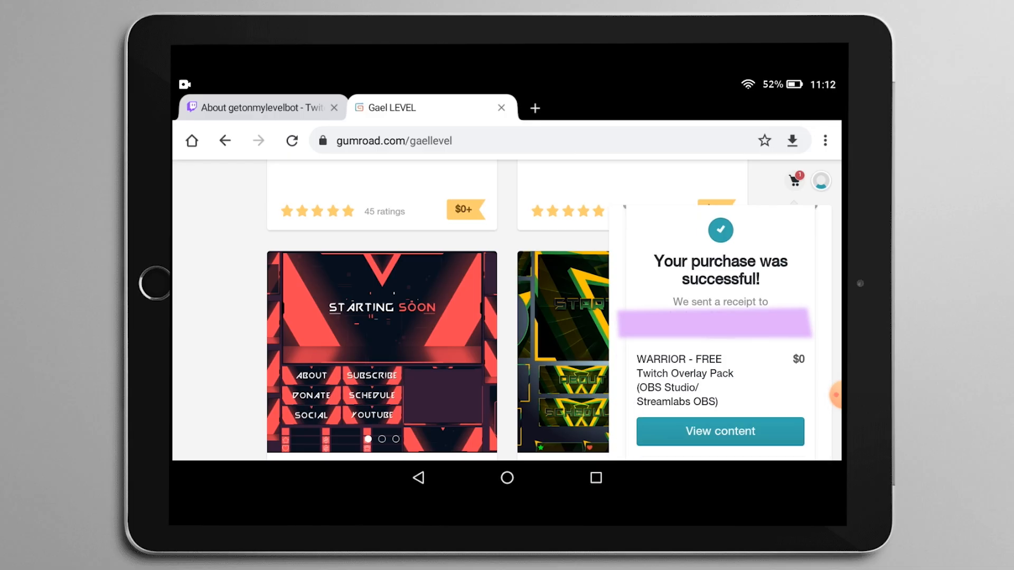
click(719, 431)
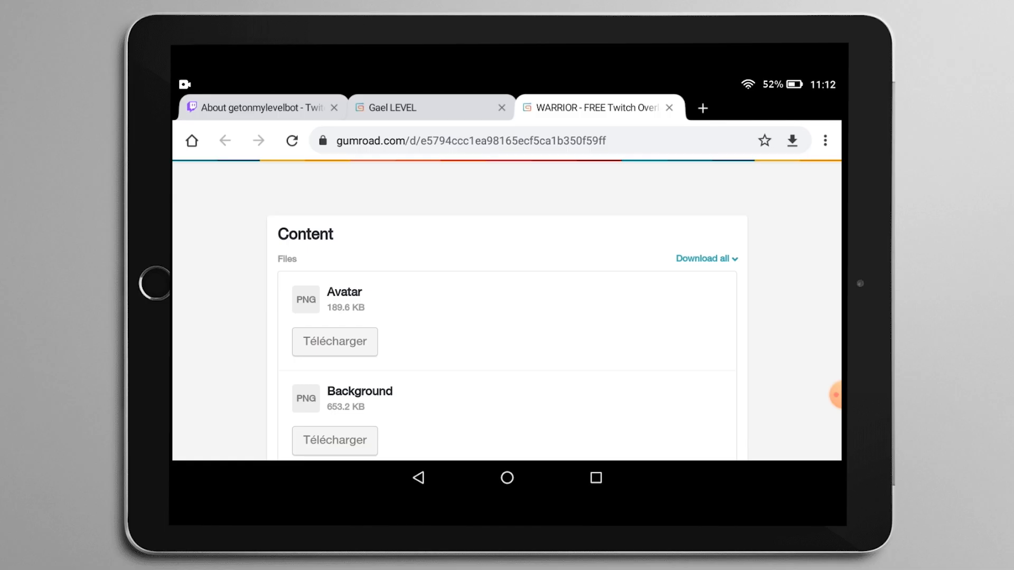
Download the pack's PNG files, confirming the re-download of Avatar.png.
scroll(down, 3)
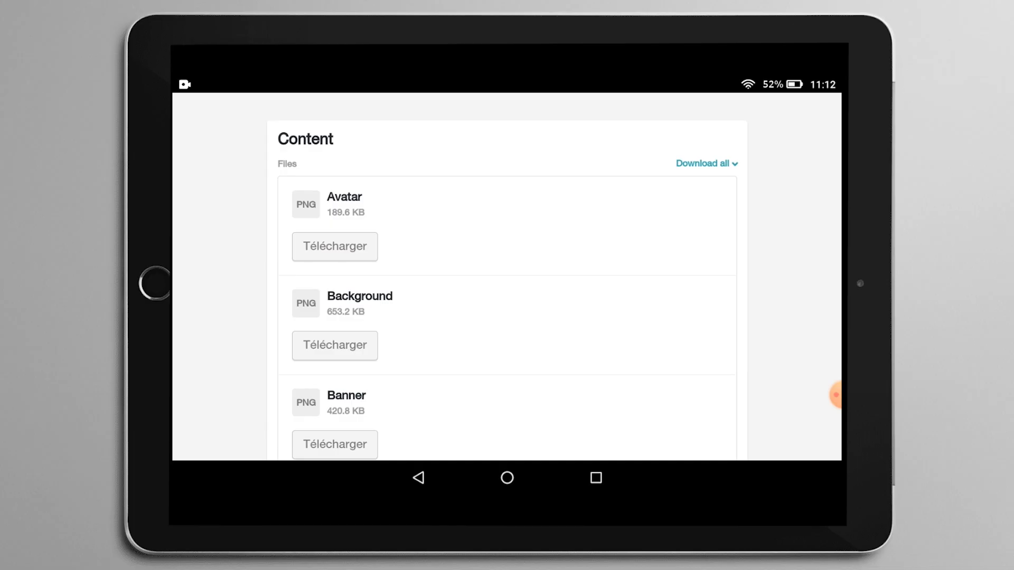
click(335, 246)
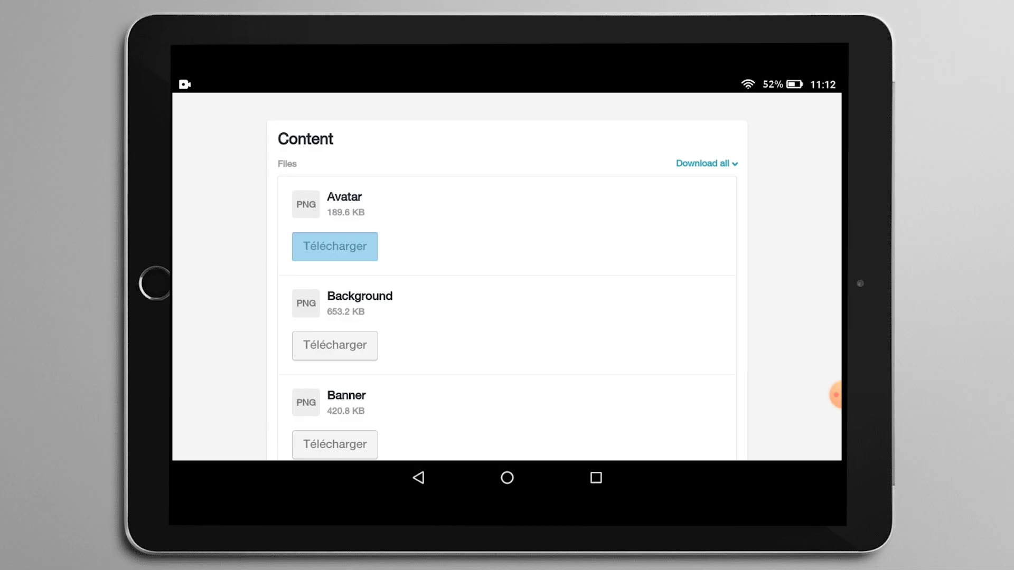
scroll(down, 3)
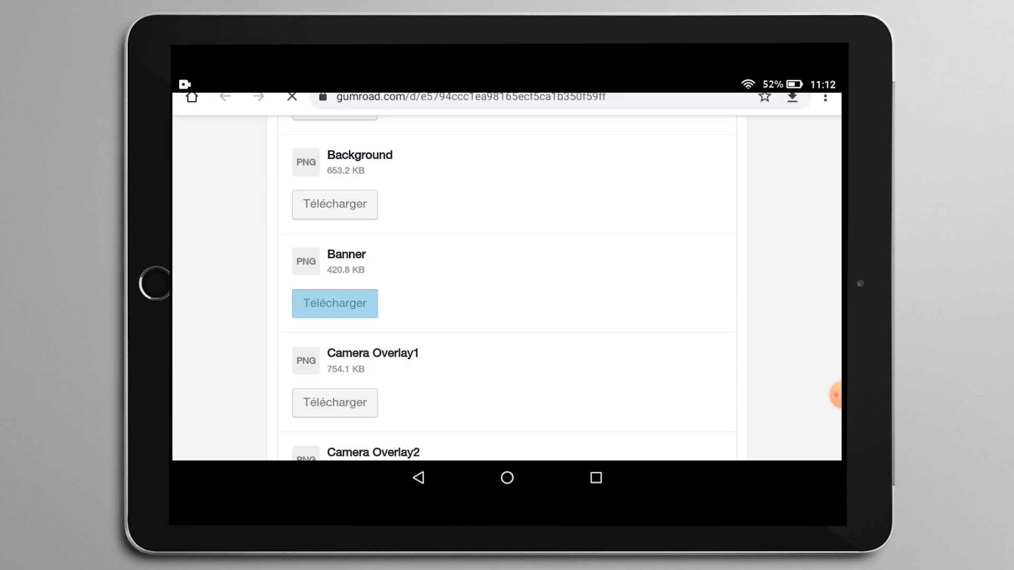
scroll(down, 3)
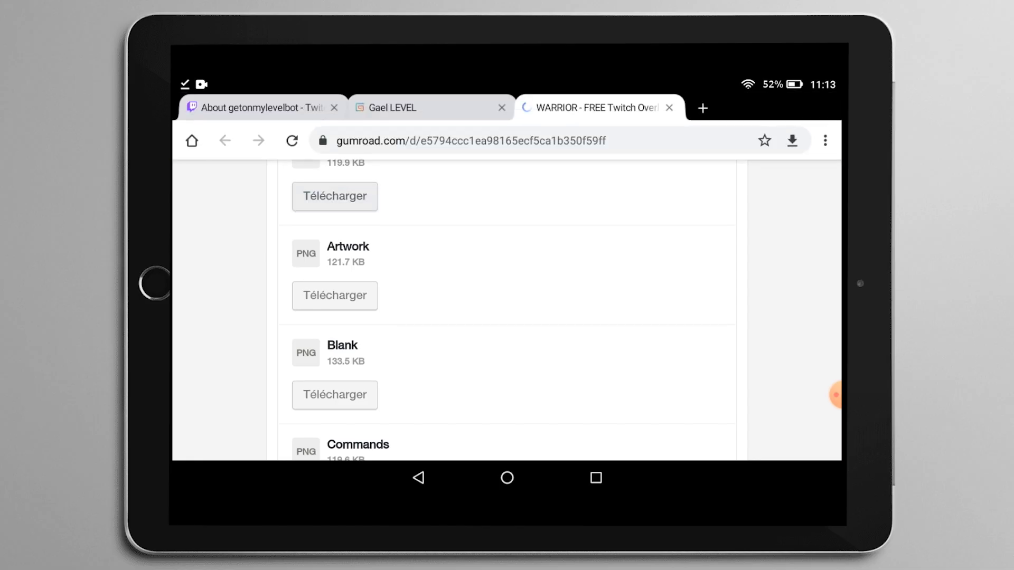
scroll(down, 3)
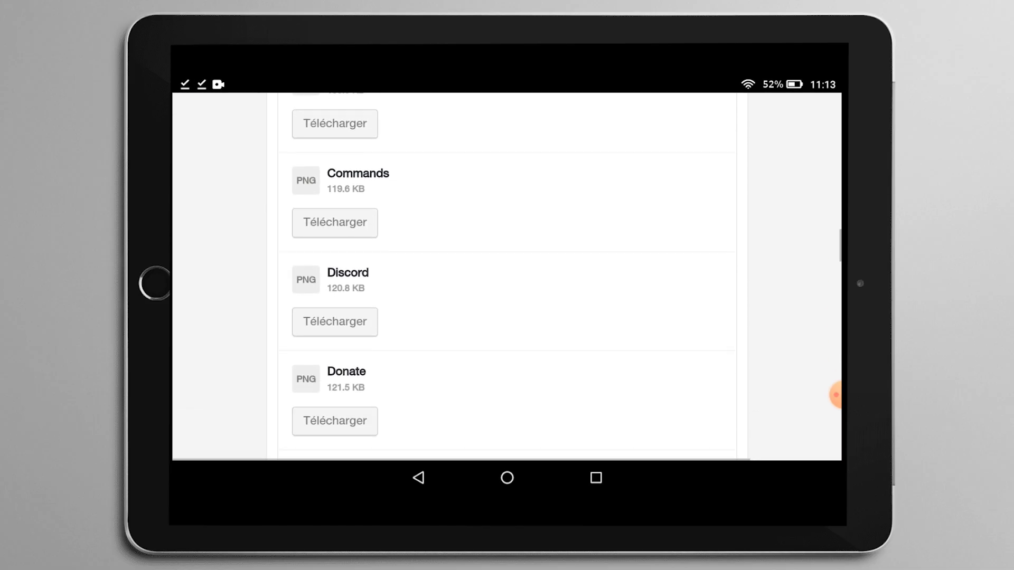
scroll(down, 3)
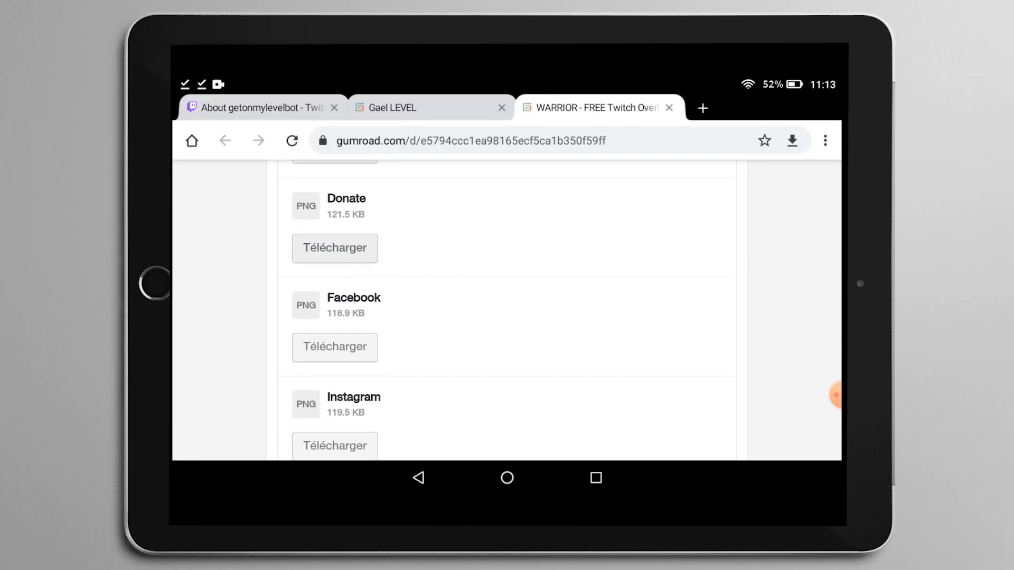
scroll(down, 3)
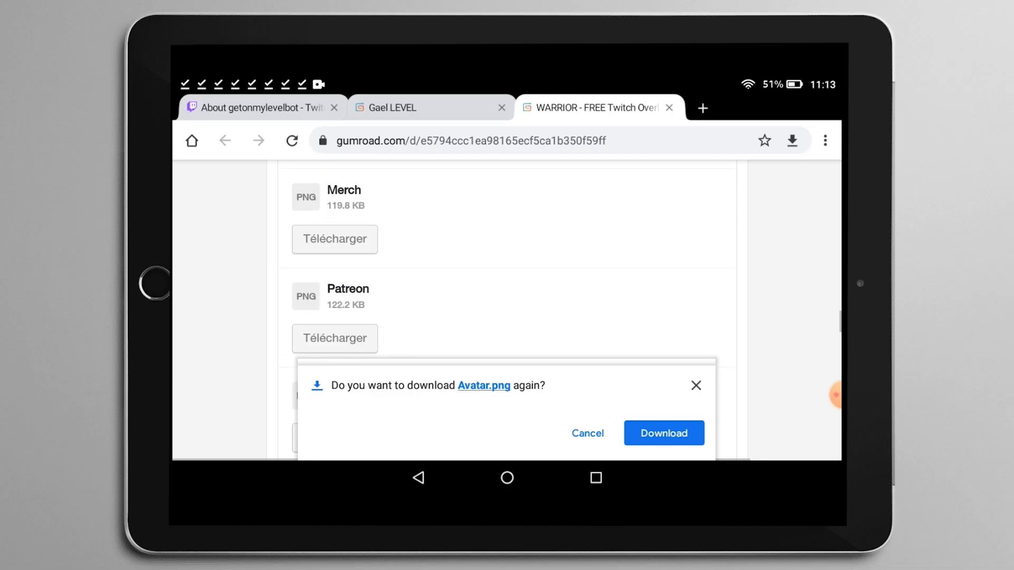
click(259, 107)
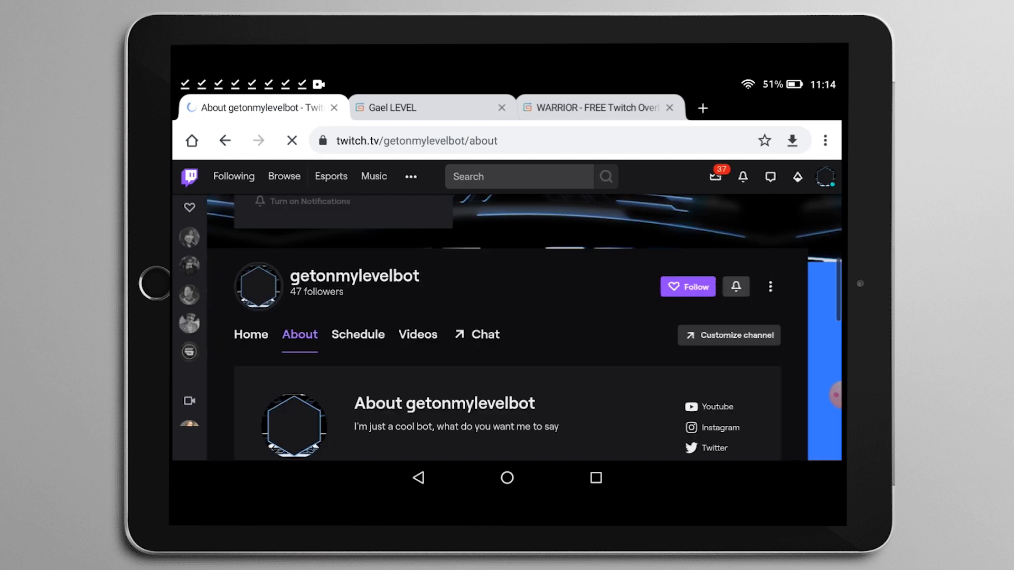
Go to Creator Dashboard > Settings > Channel and scroll to the Profile Picture section.
scroll(up, 3)
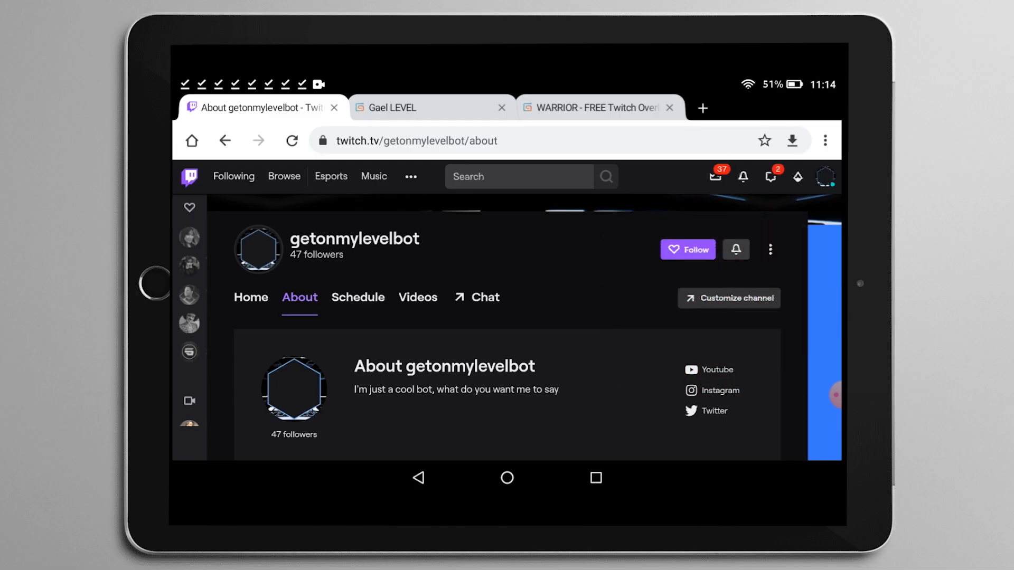
click(826, 176)
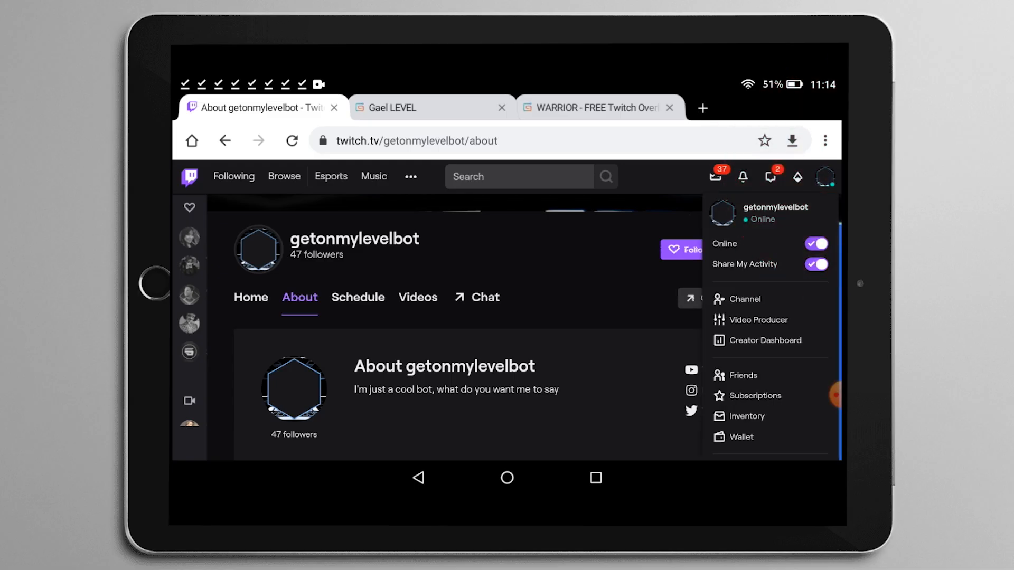
mouse_move(769, 340)
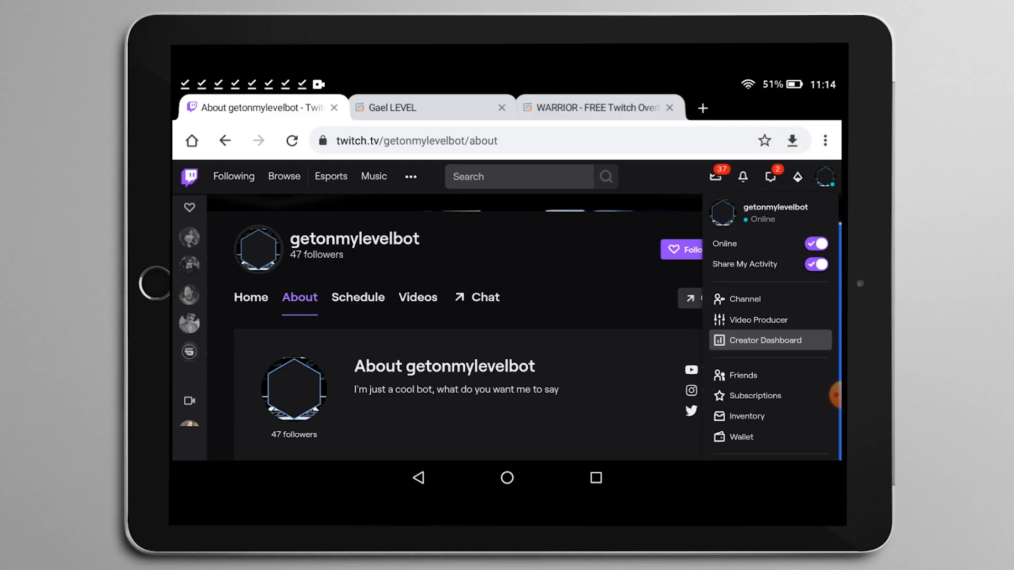
click(767, 340)
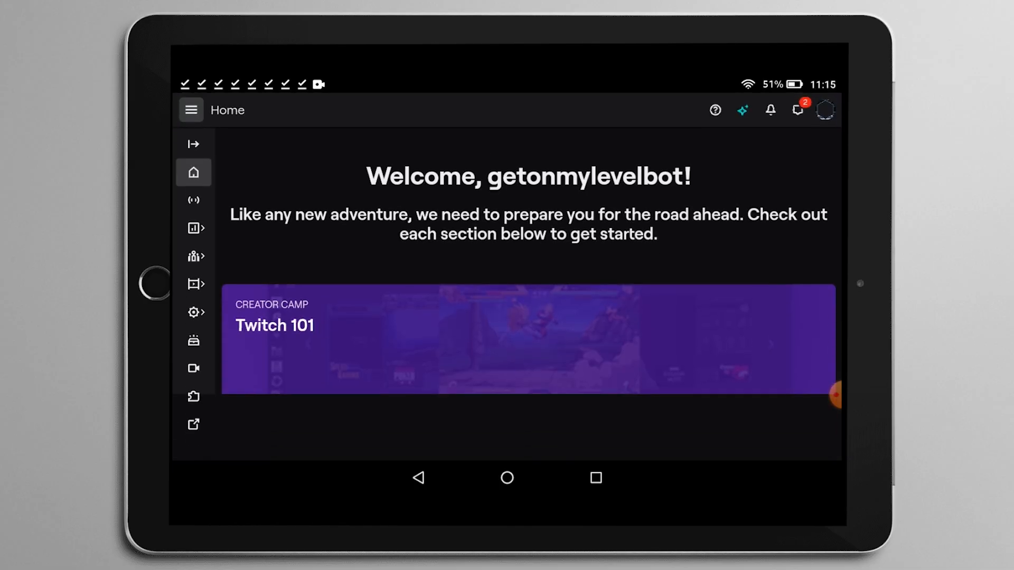
click(194, 312)
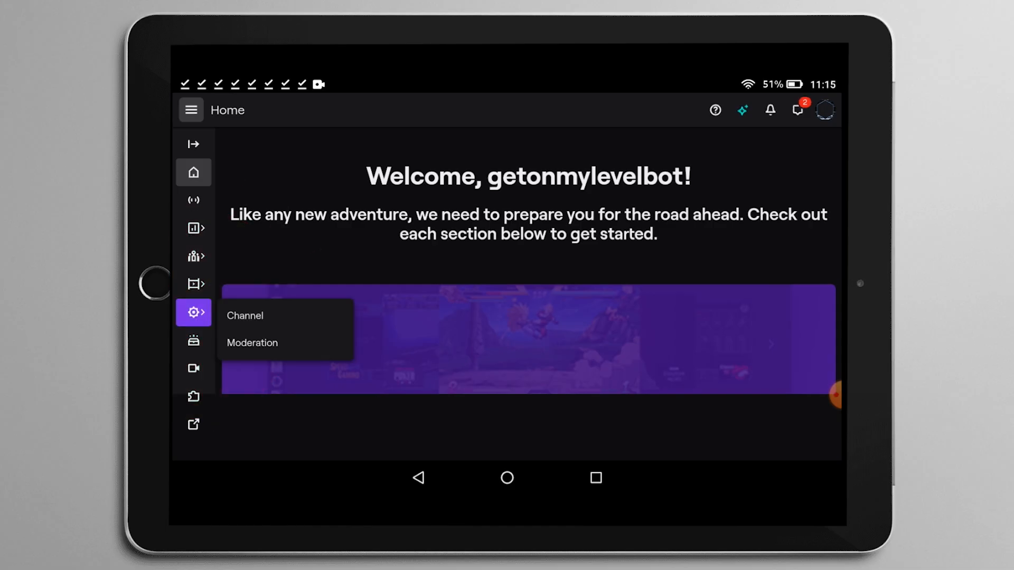
click(244, 315)
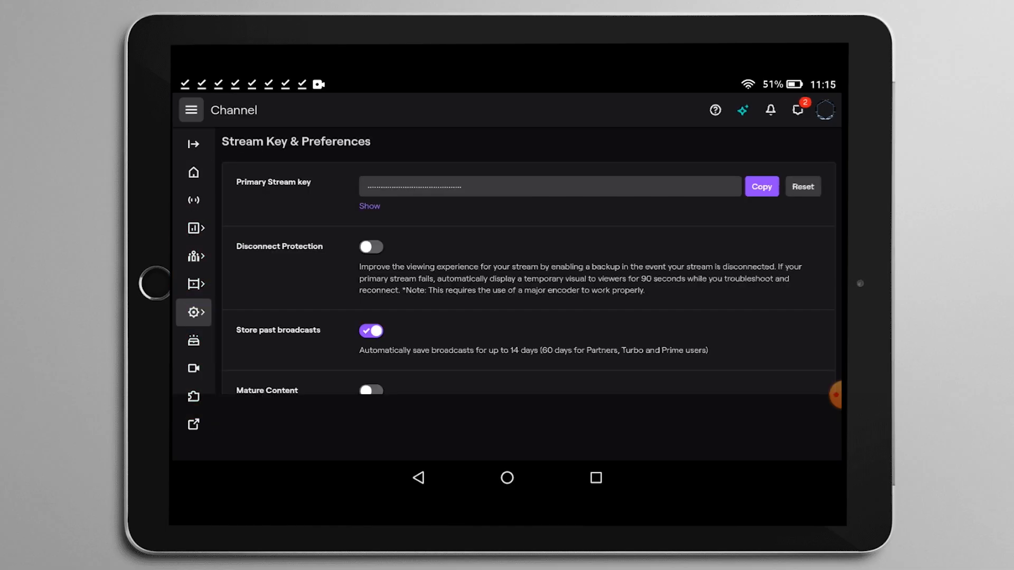
scroll(down, 3)
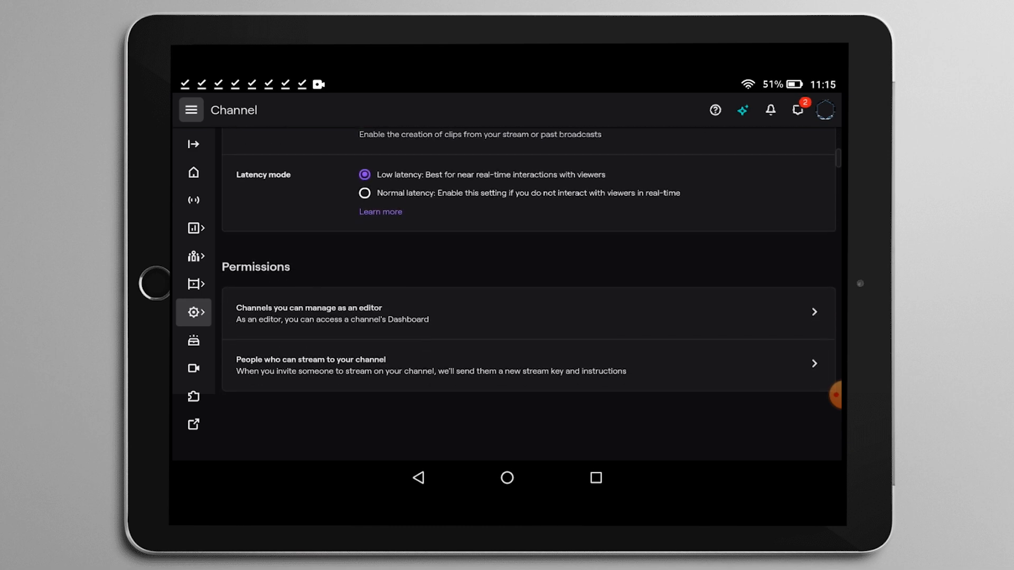
scroll(down, 3)
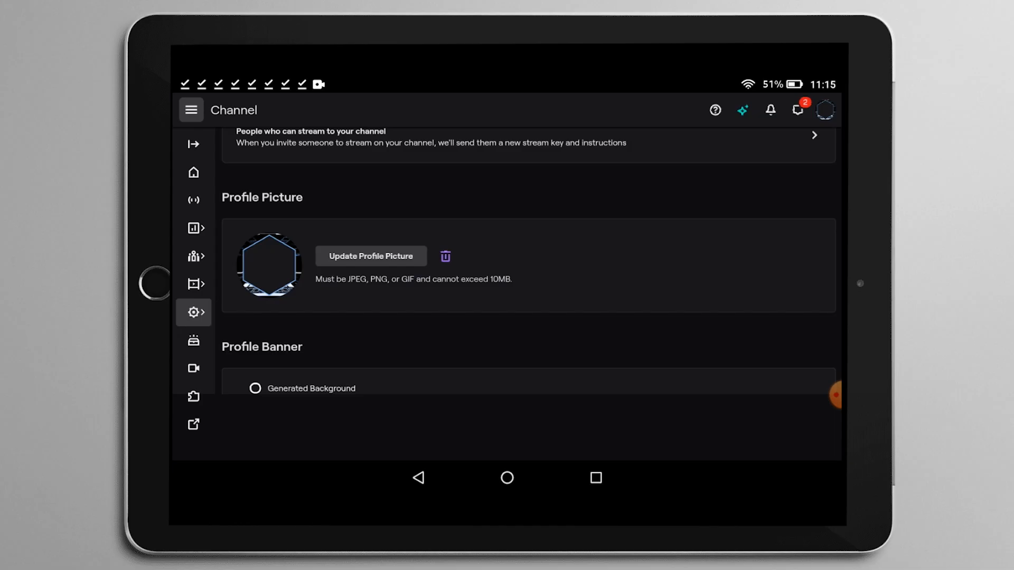
Upload a new profile picture, choosing Avatar.png from the Download folder into the cropper.
click(371, 256)
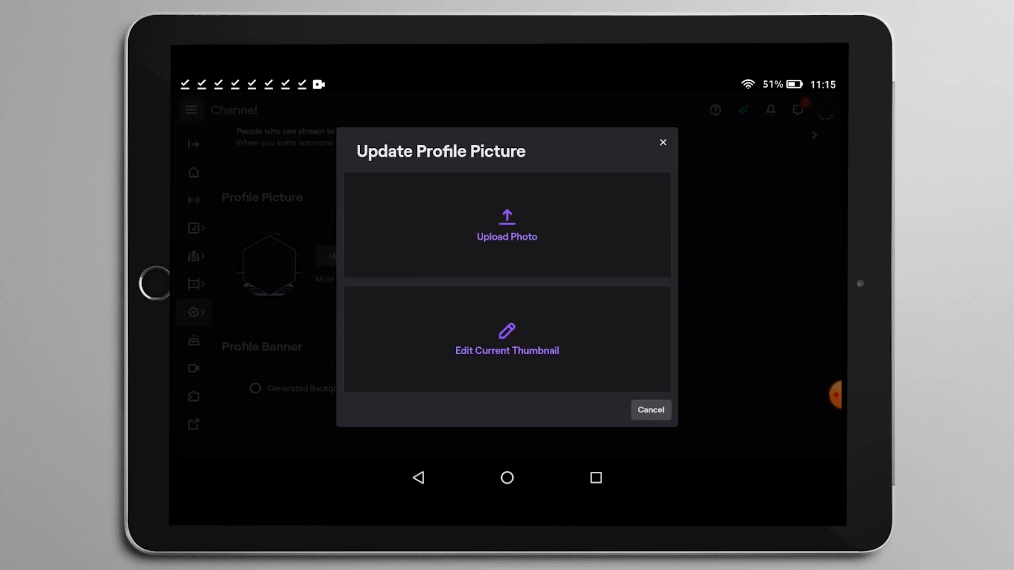
click(505, 225)
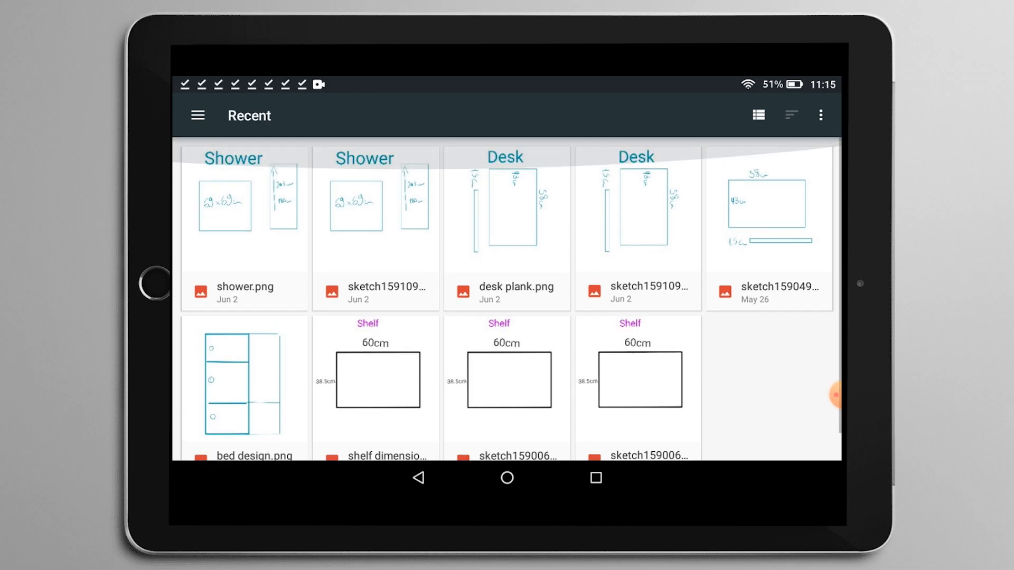
click(197, 115)
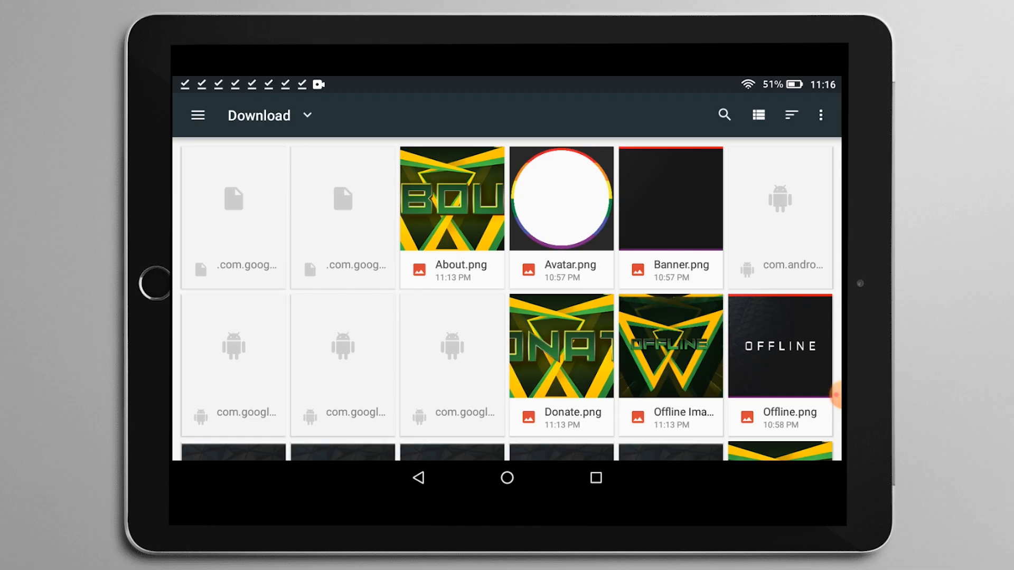
scroll(down, 3)
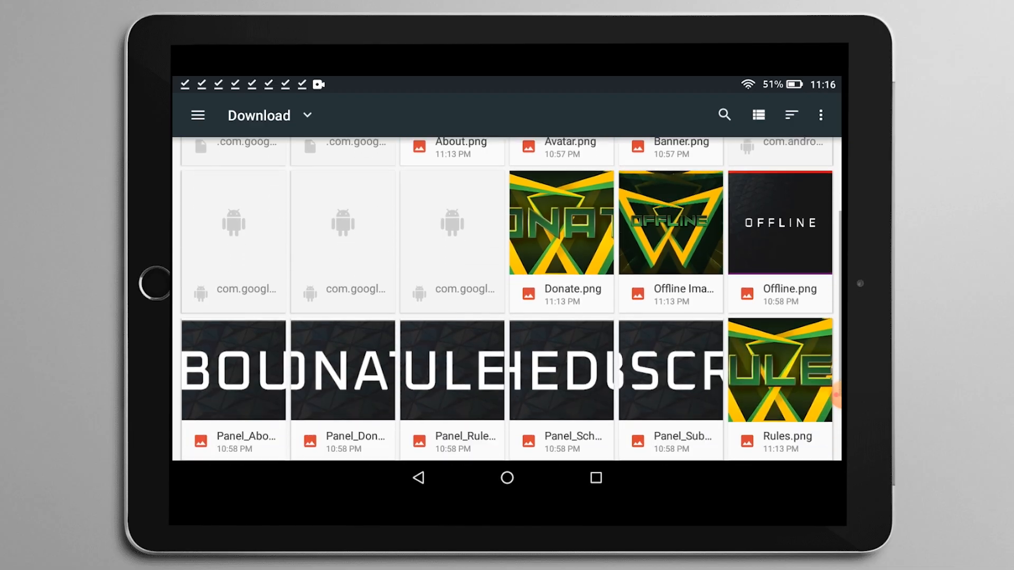
scroll(up, 3)
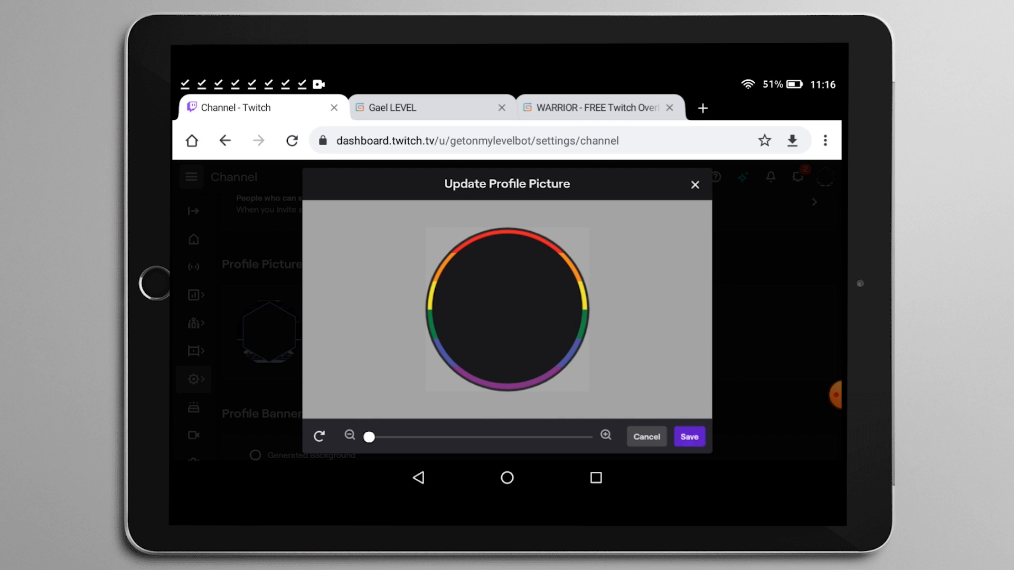
Save the rainbow-ring Avatar.png as the channel's profile picture.
click(688, 436)
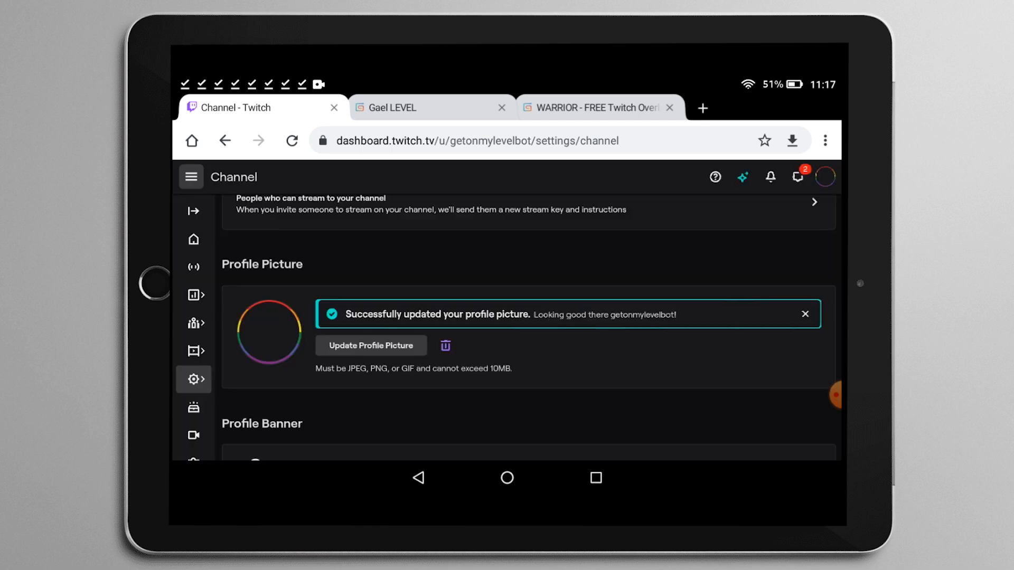
scroll(down, 3)
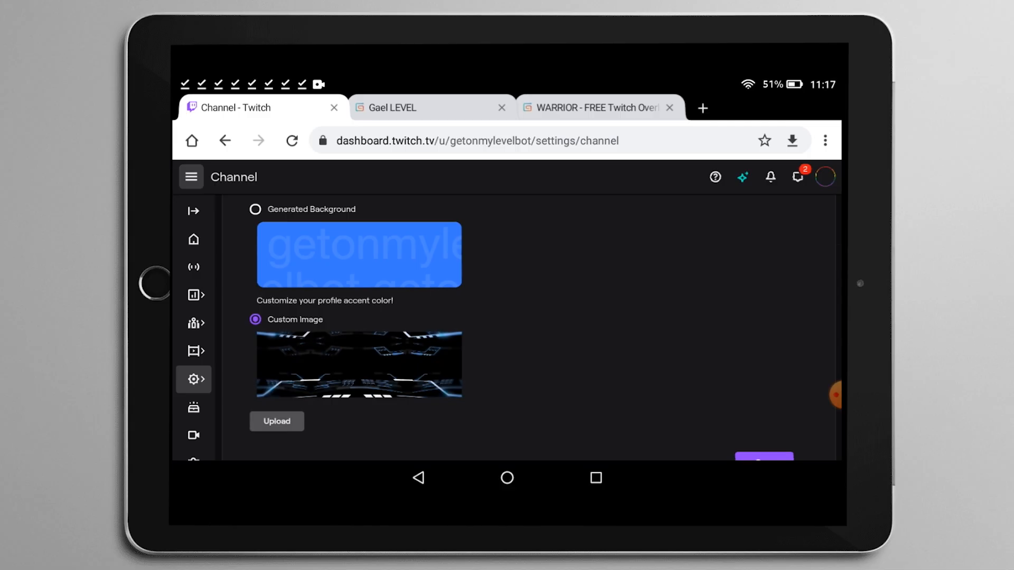
Upload the downloaded banner image as the channel's custom profile banner.
click(276, 422)
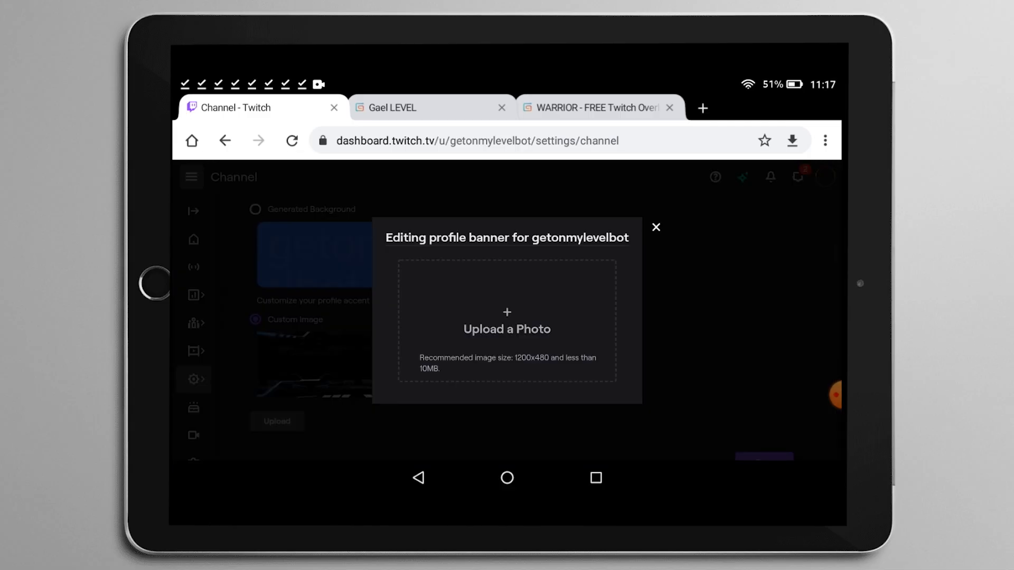
click(507, 320)
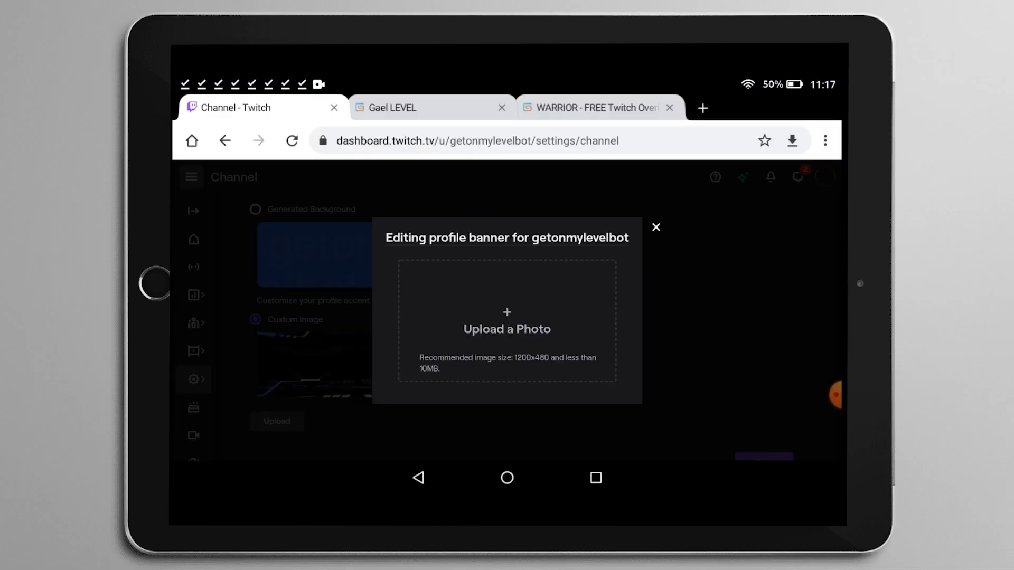
click(506, 320)
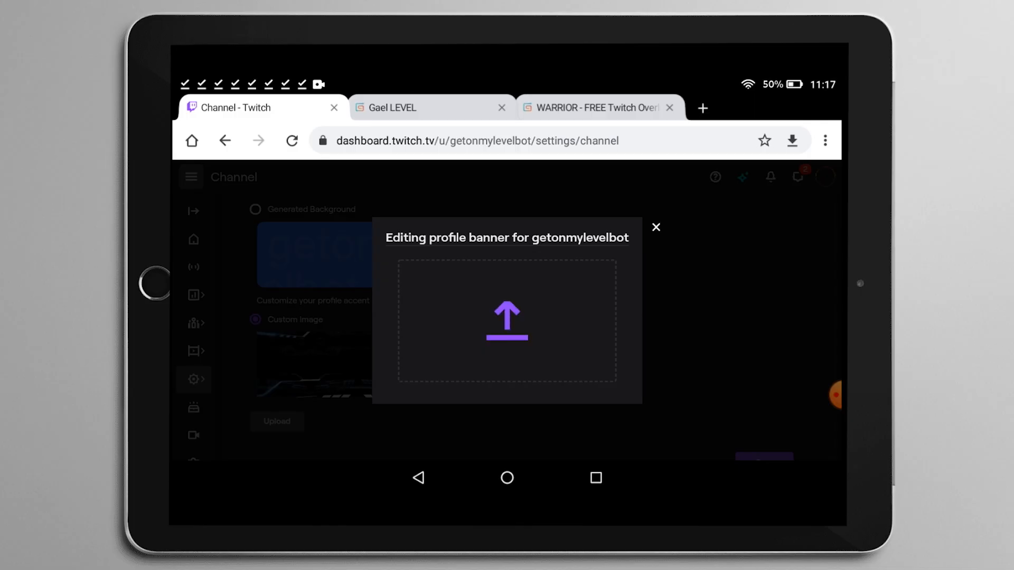
click(656, 227)
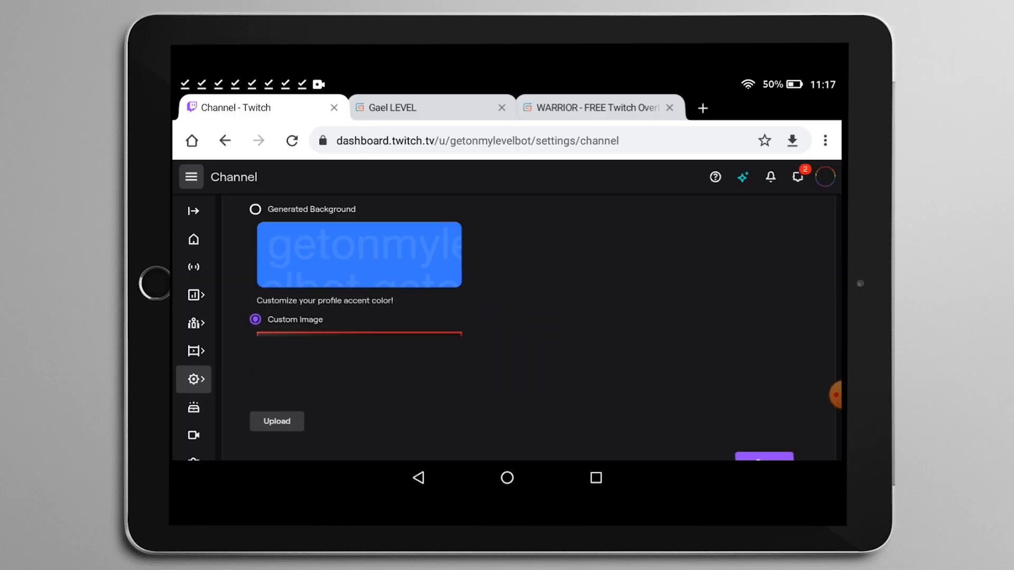
Set the profile accent color to red (#FA2929) and scroll to the Video Player Banner section.
scroll(down, 3)
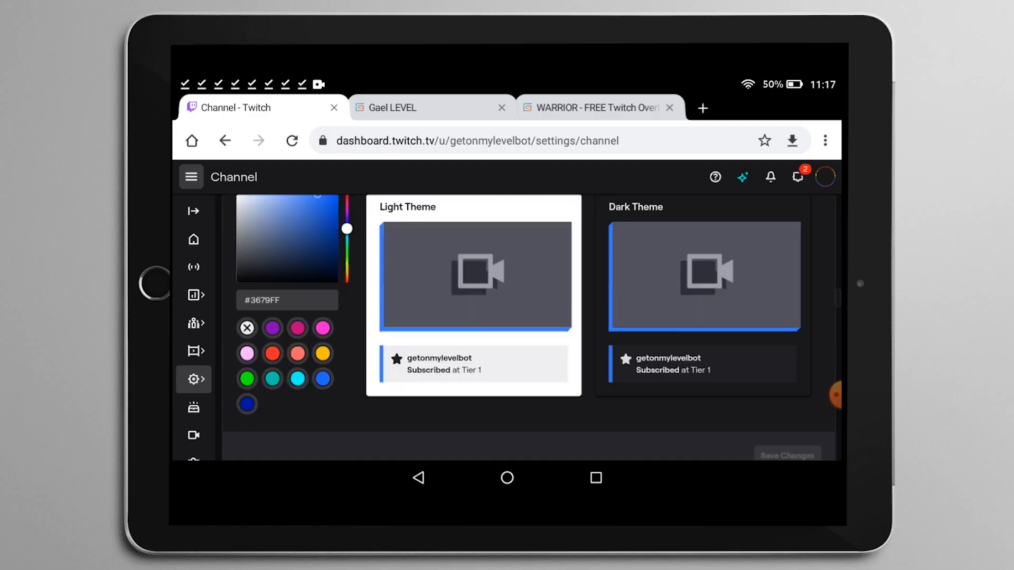
click(272, 352)
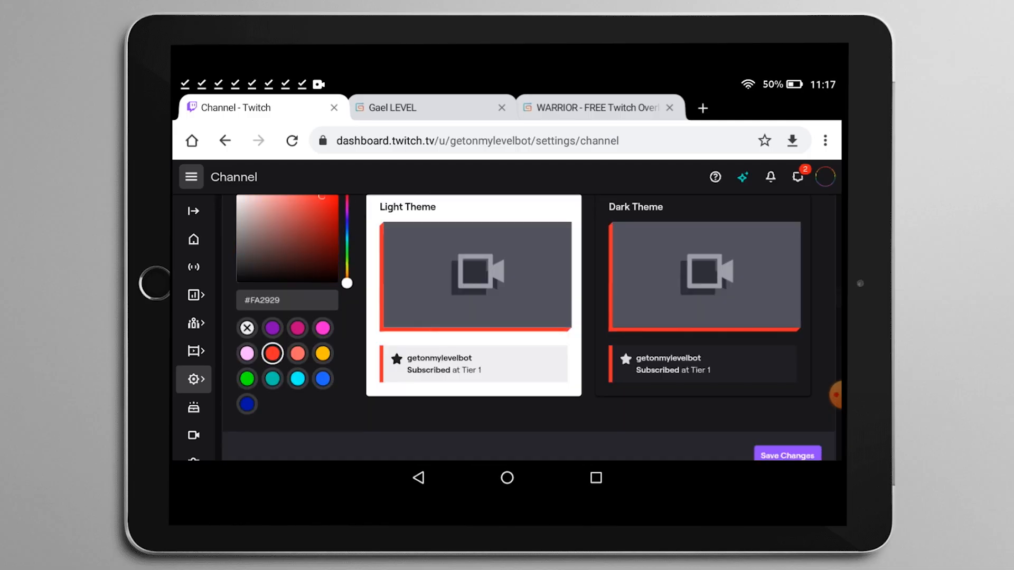
scroll(down, 3)
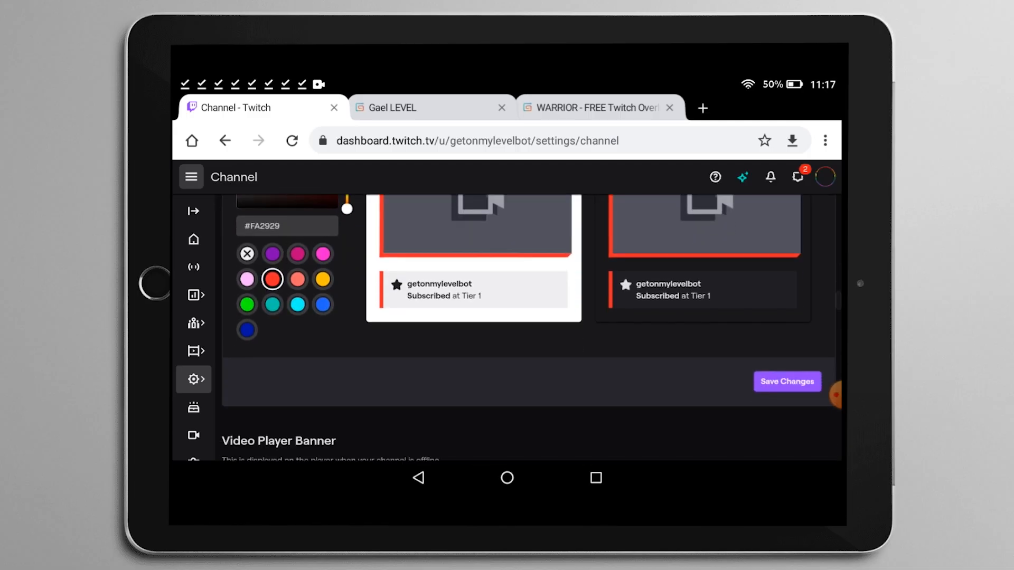
scroll(down, 3)
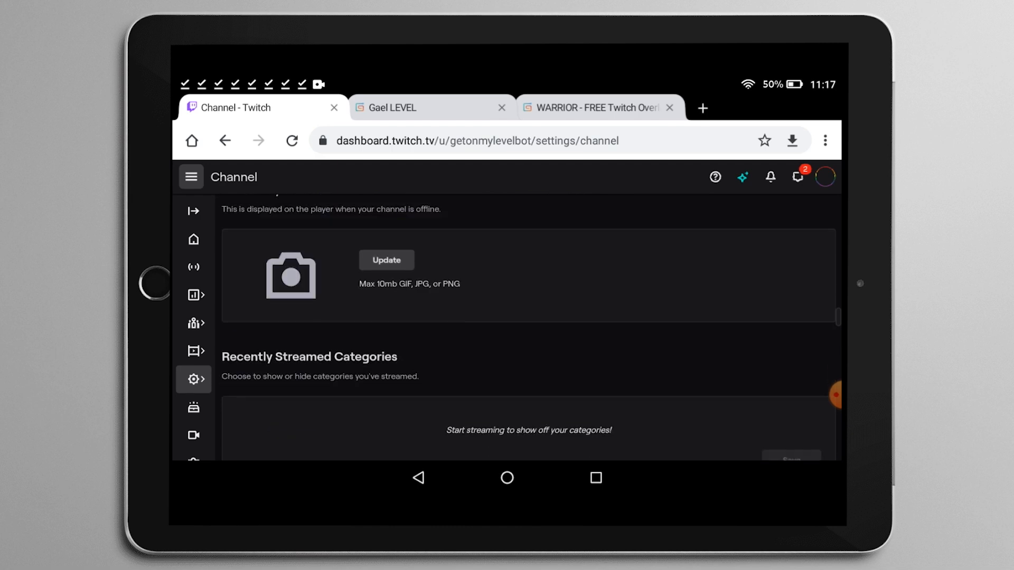
Upload the downloaded banner image as the channel's offline Video Player Banner.
scroll(up, 3)
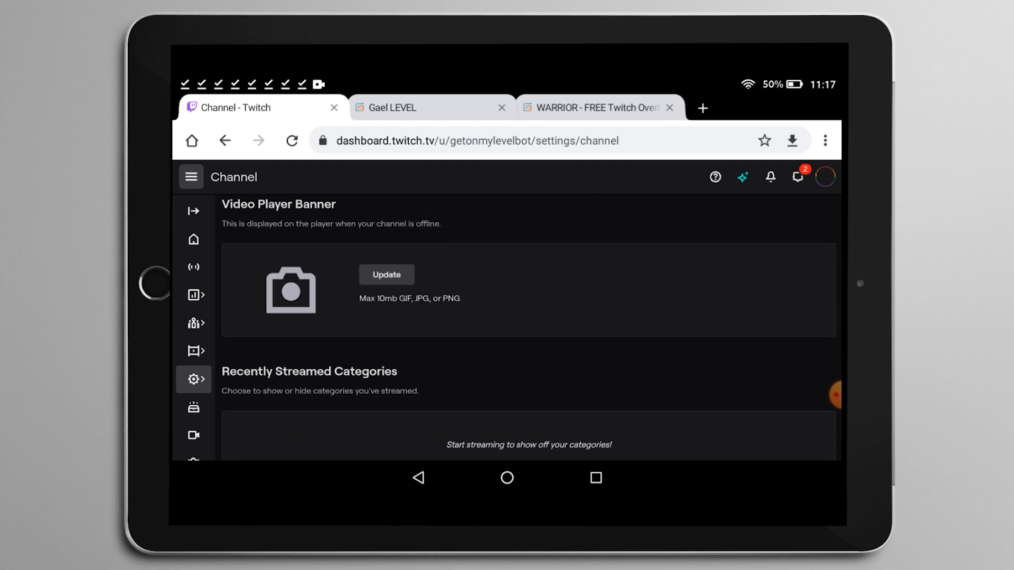
click(386, 275)
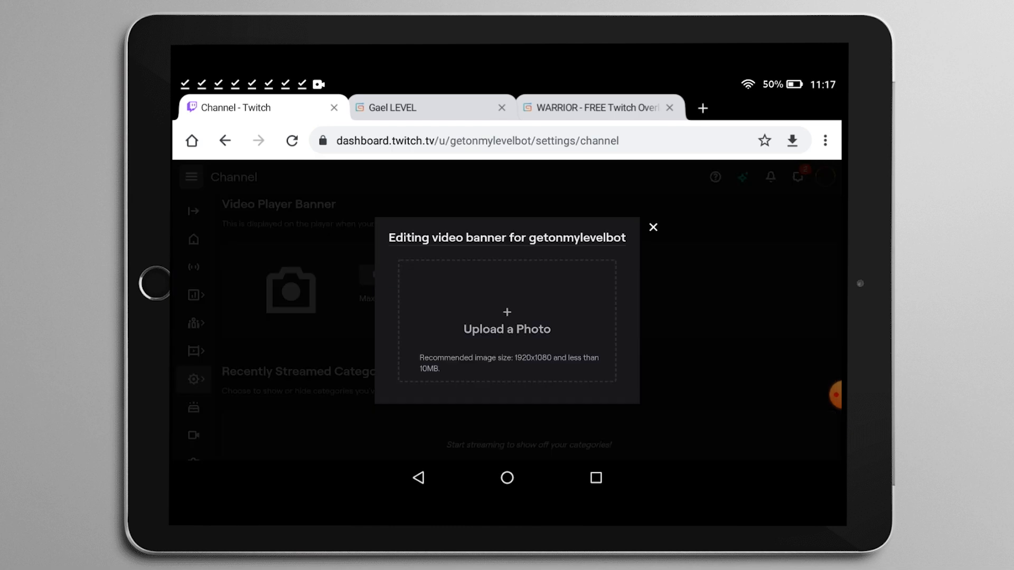
click(507, 320)
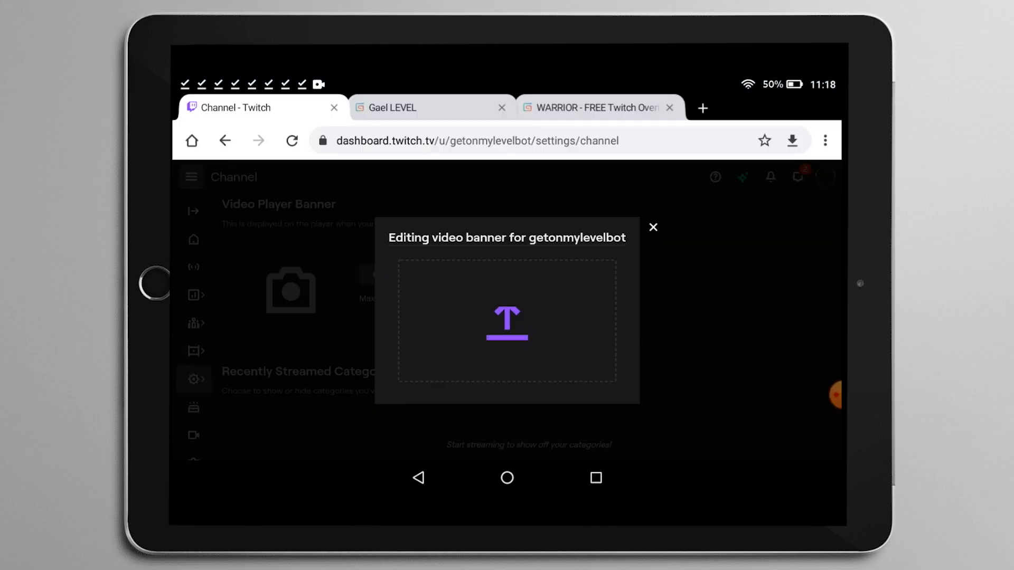
click(652, 227)
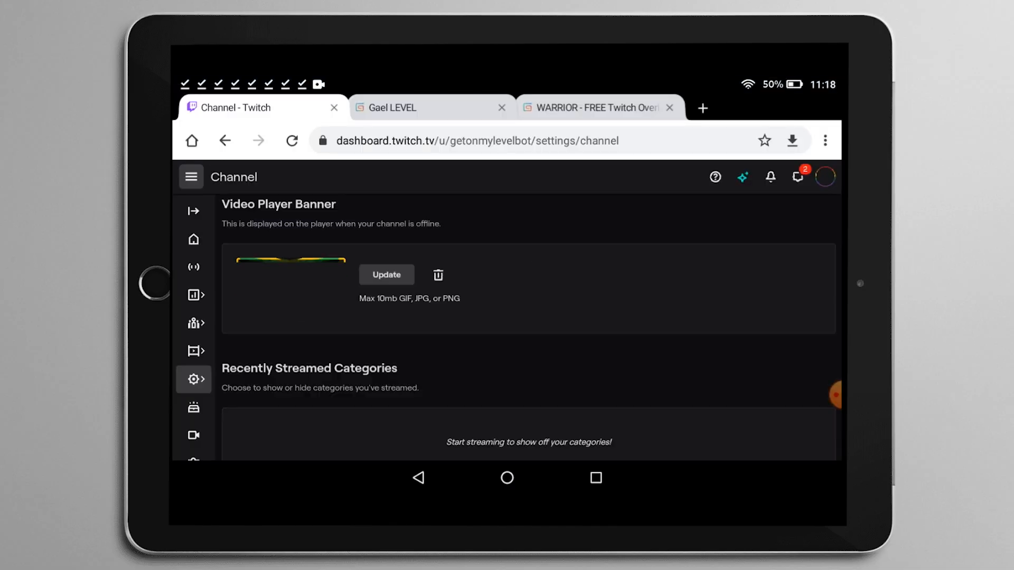
Review Social Links, Stream Schedule and Streamer Shelf, then bring up the account menu.
scroll(down, 3)
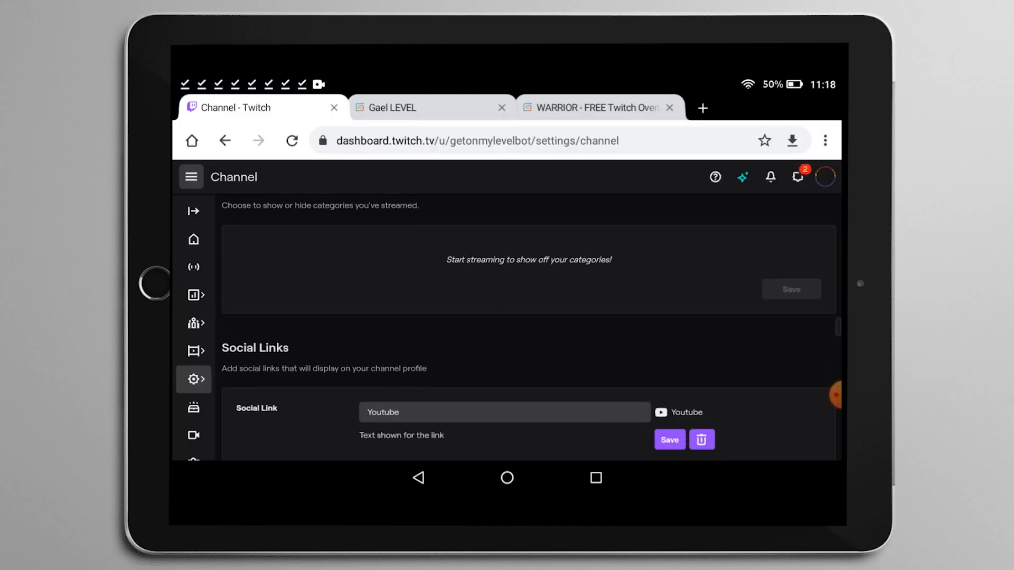
scroll(down, 3)
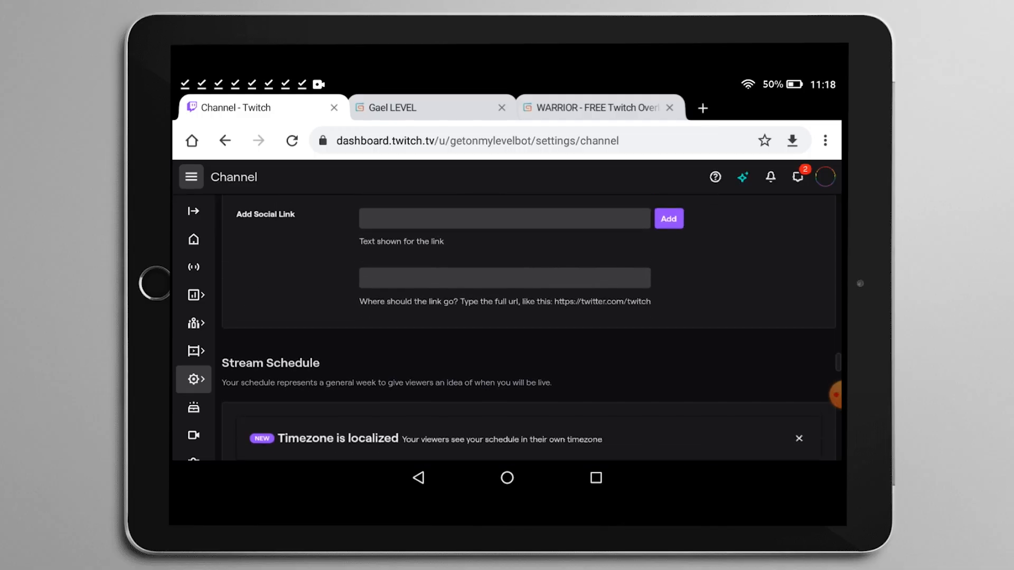
scroll(down, 3)
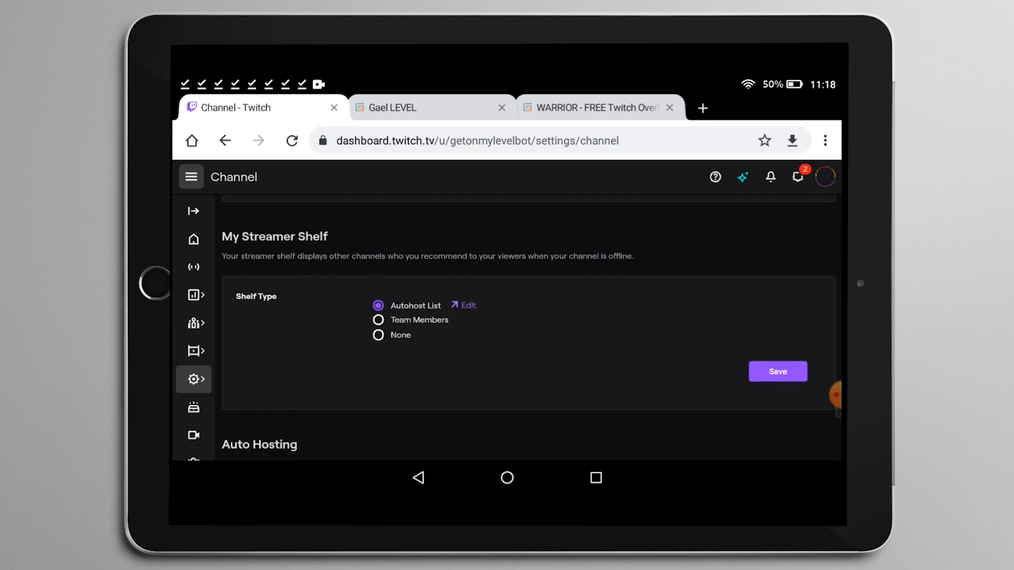
scroll(up, 3)
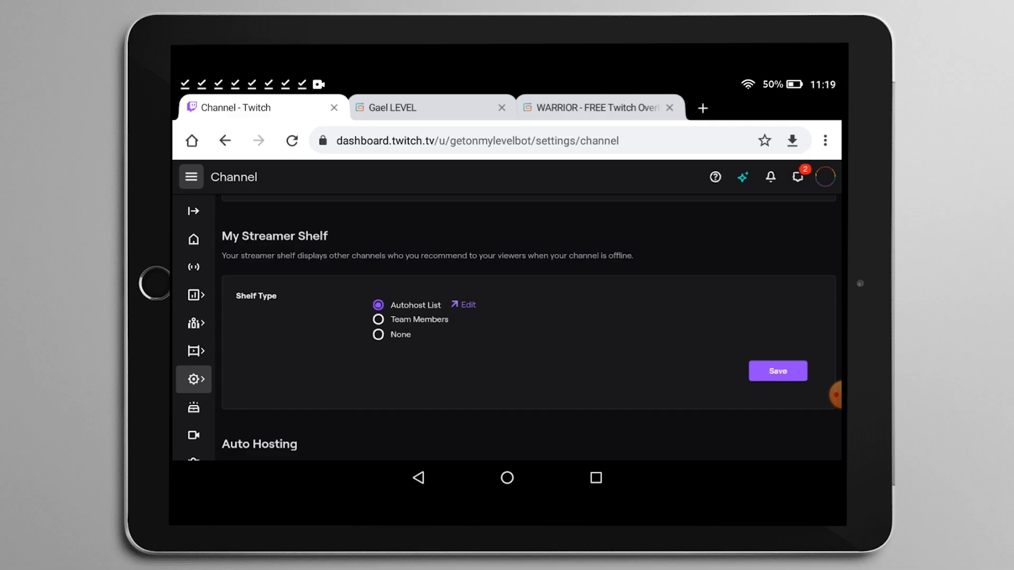
click(825, 176)
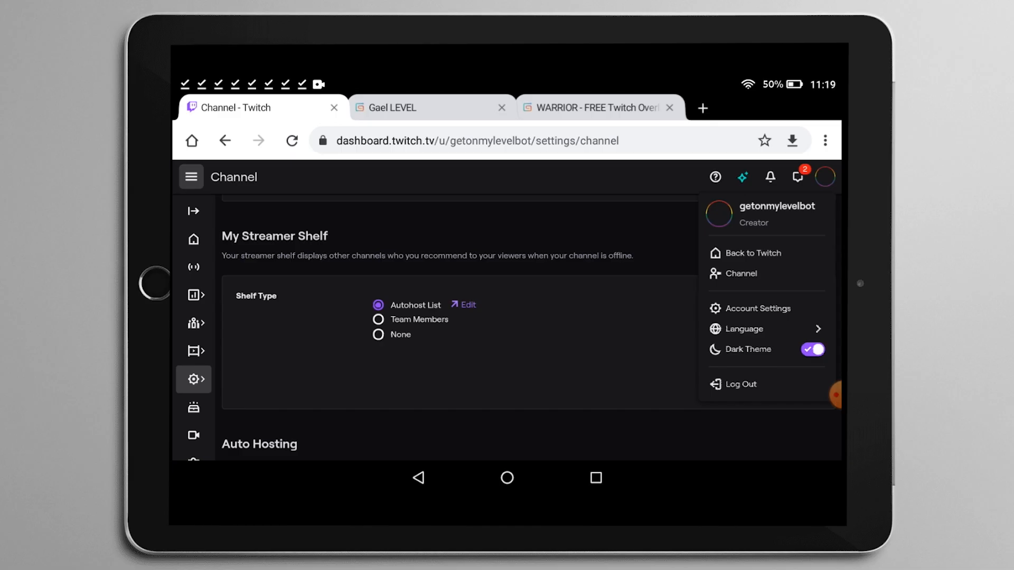
Return to the public channel page via Back to Twitch and look it over.
click(752, 252)
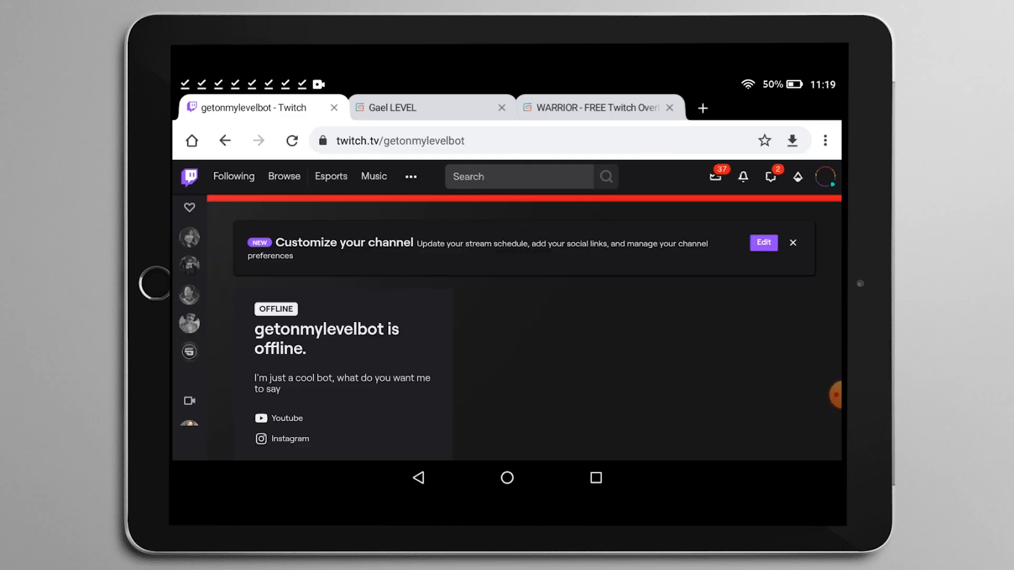
scroll(down, 3)
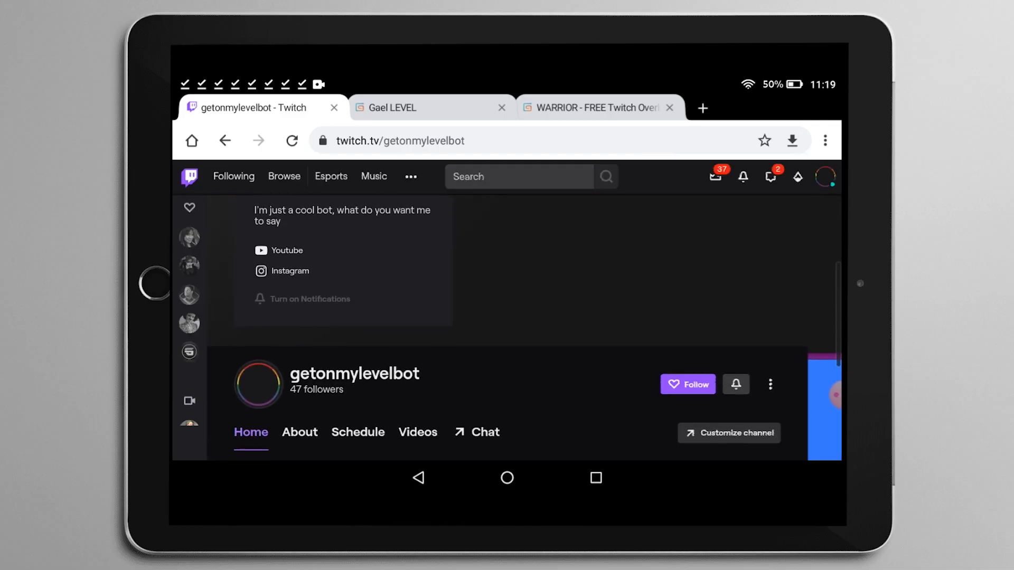
scroll(up, 3)
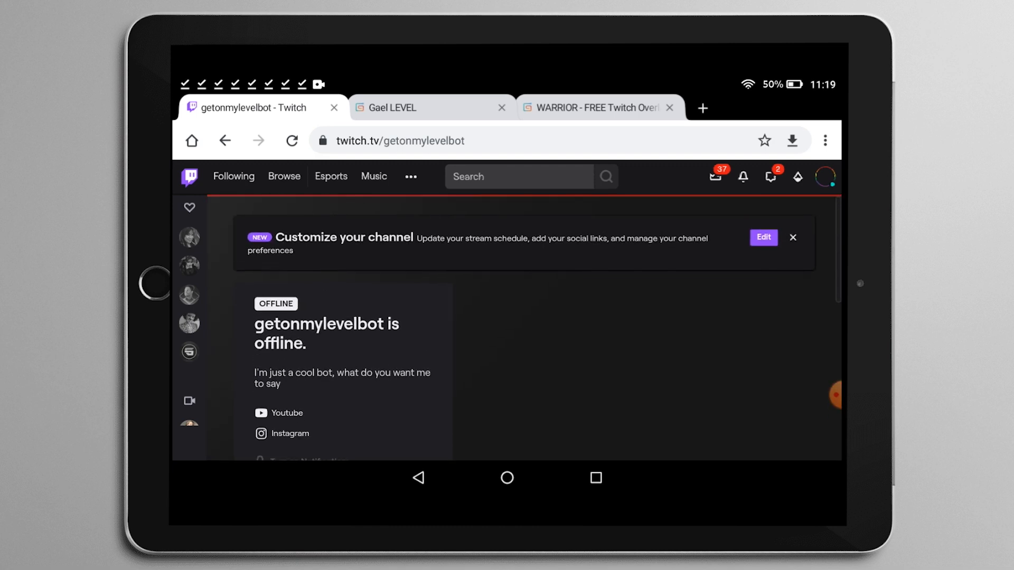
scroll(down, 3)
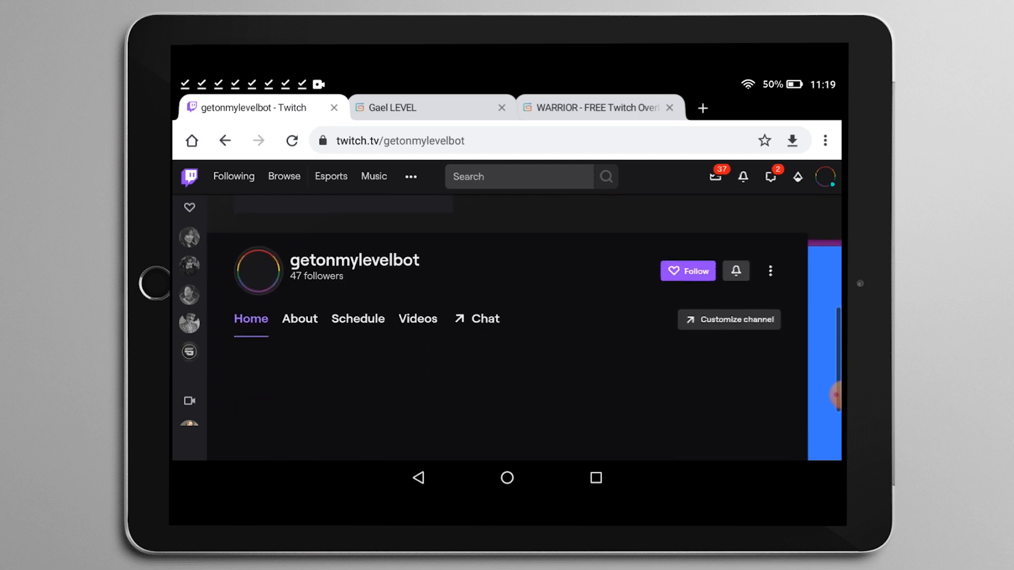
scroll(up, 3)
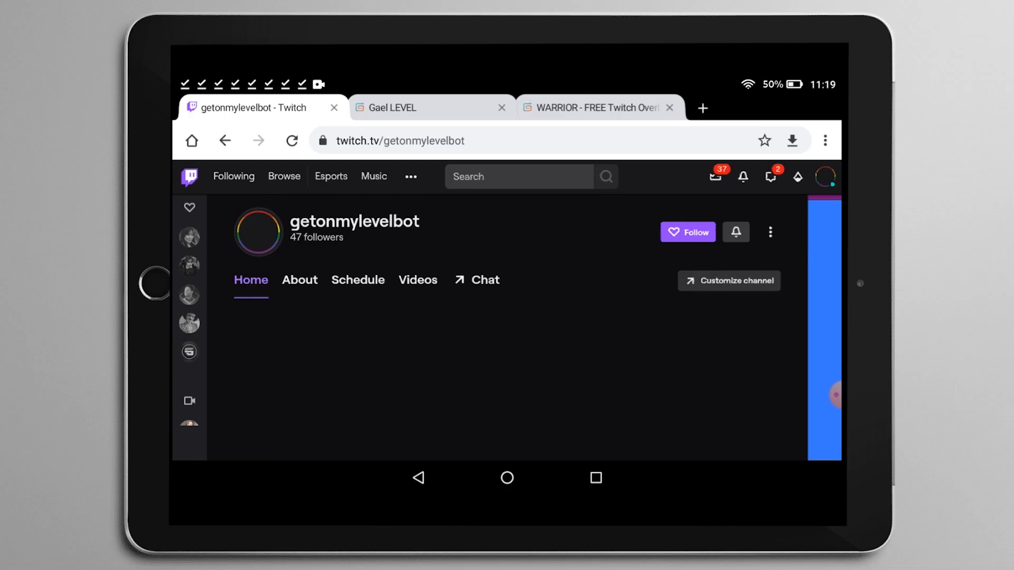
Show the channel's About section with its bio, social links and info panels.
click(298, 279)
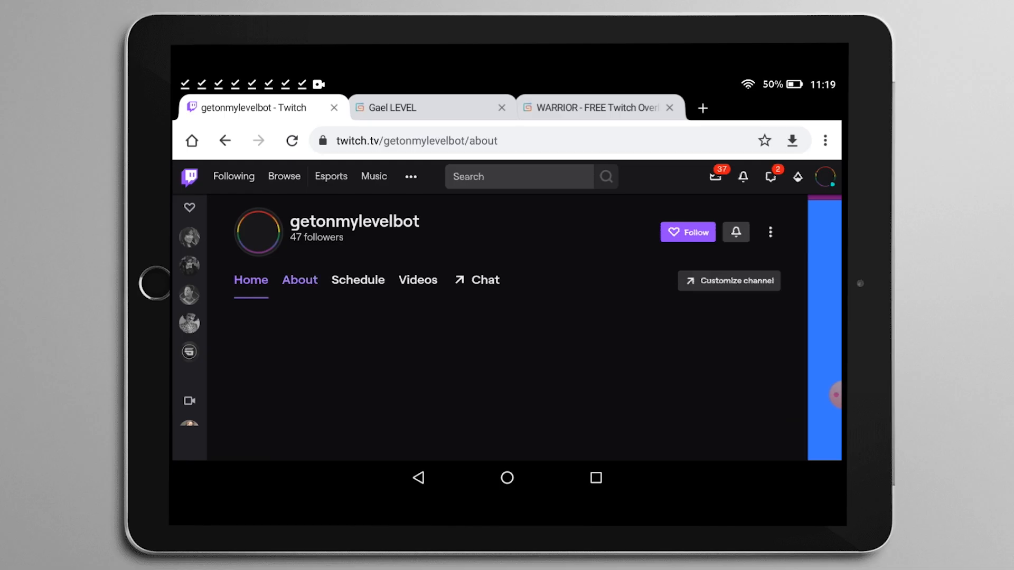
click(299, 279)
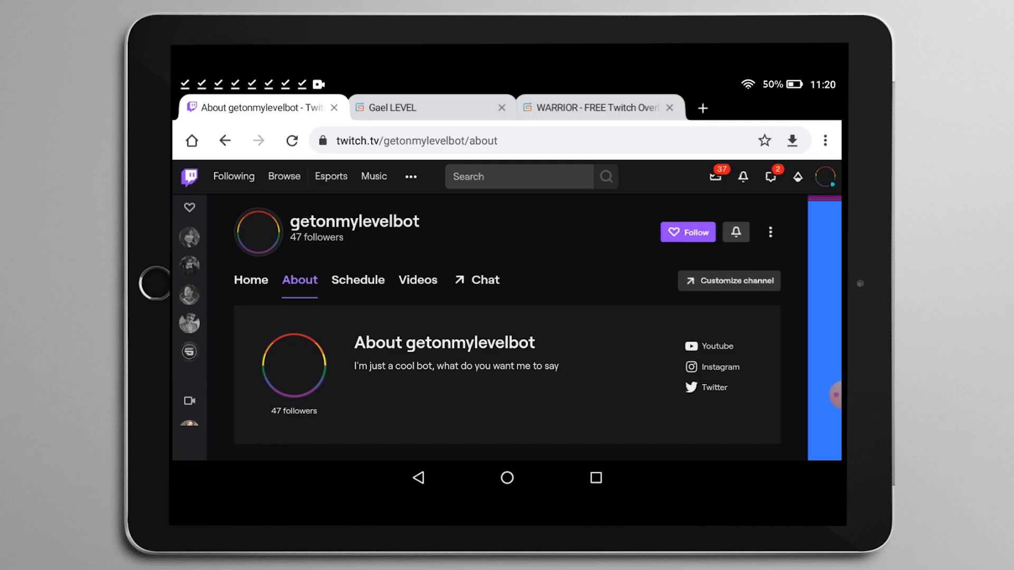
scroll(down, 3)
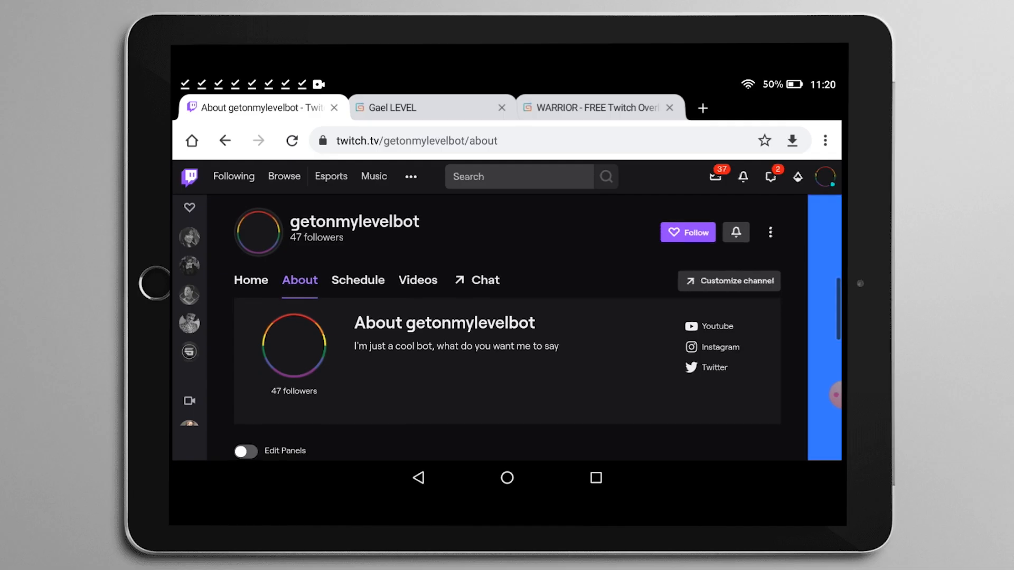
scroll(down, 3)
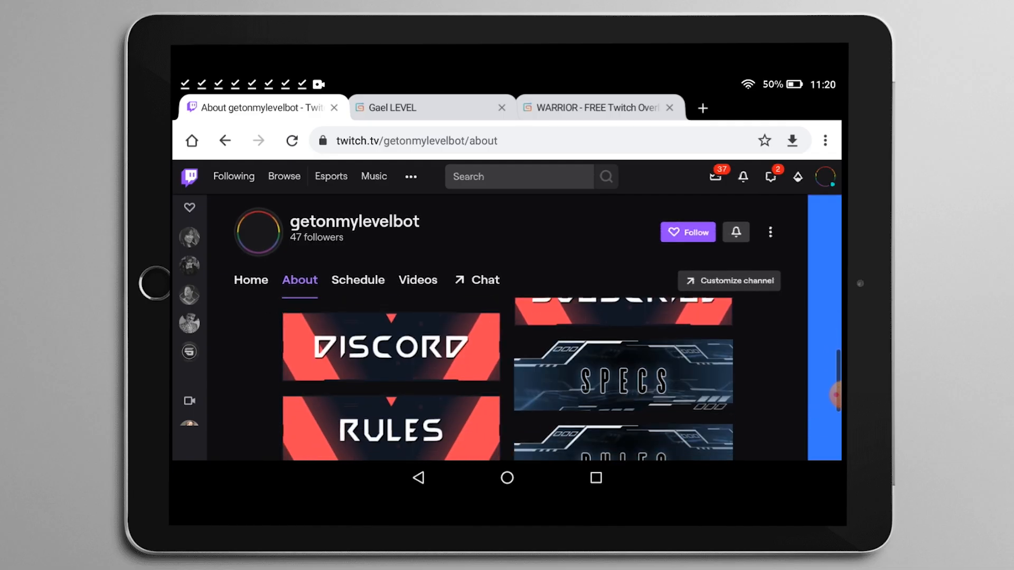
scroll(down, 3)
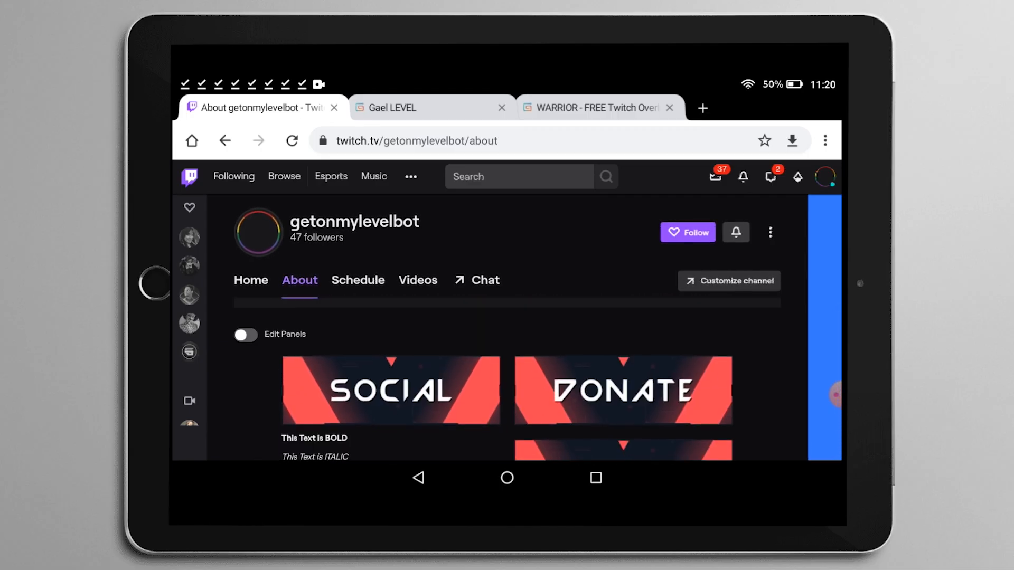
Enable Edit Panels and remove both old info panels, confirming each removal.
click(244, 335)
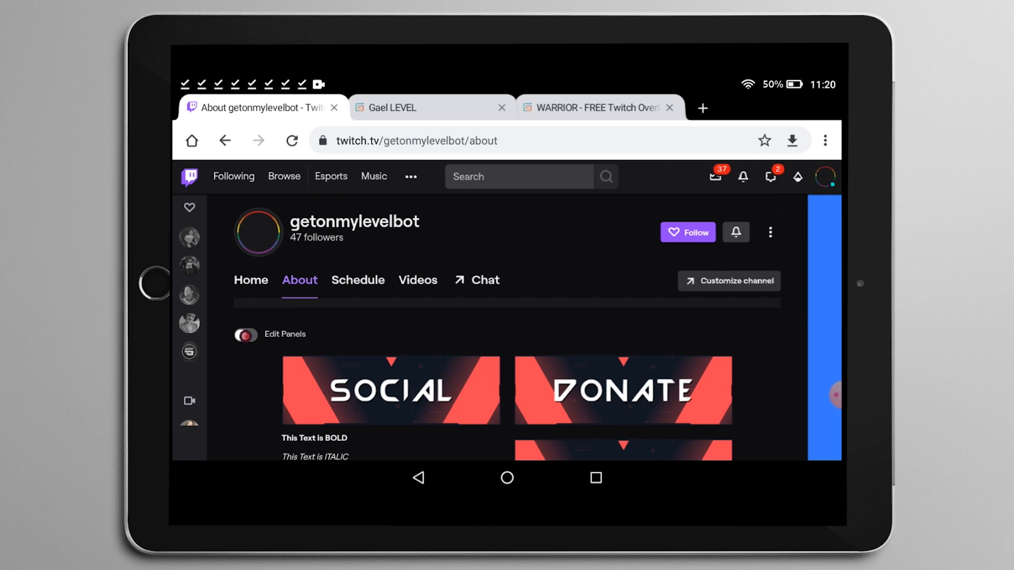
click(244, 334)
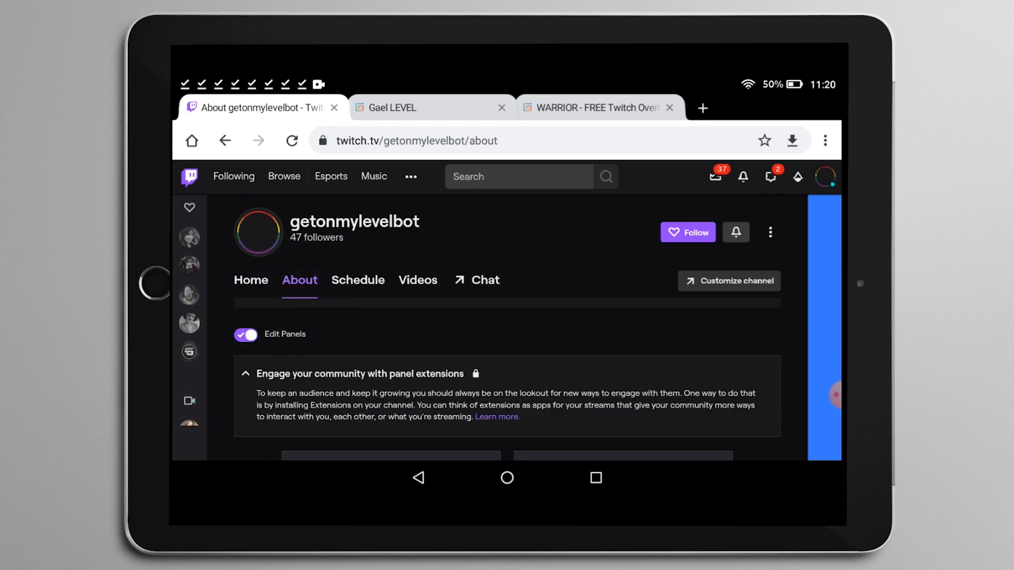
scroll(down, 3)
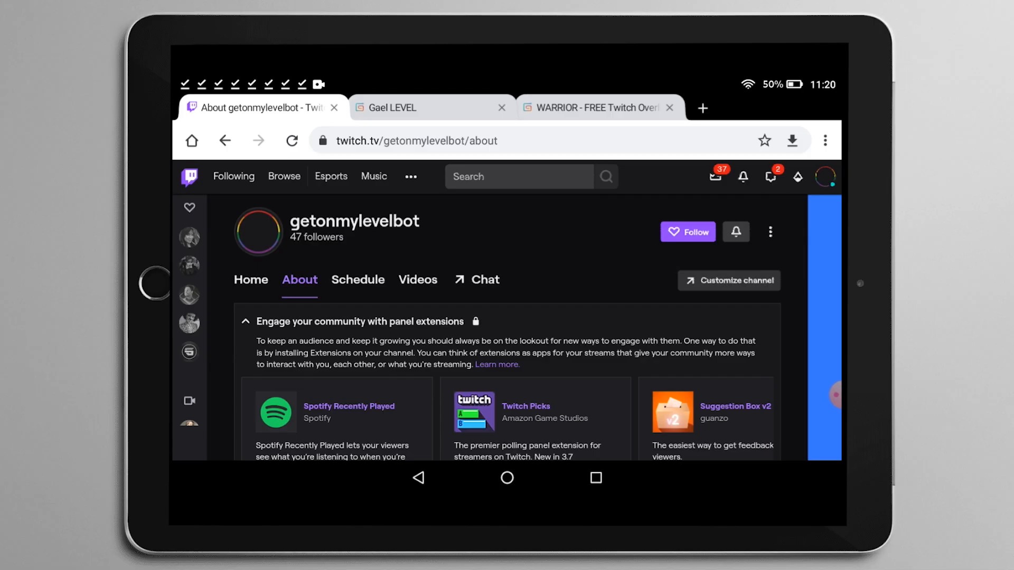
scroll(down, 3)
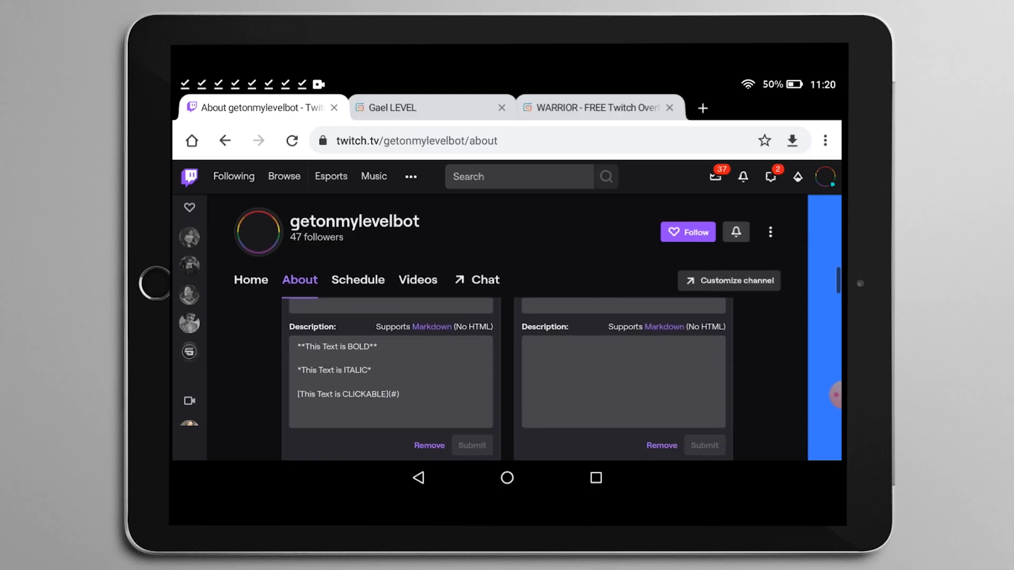
scroll(down, 3)
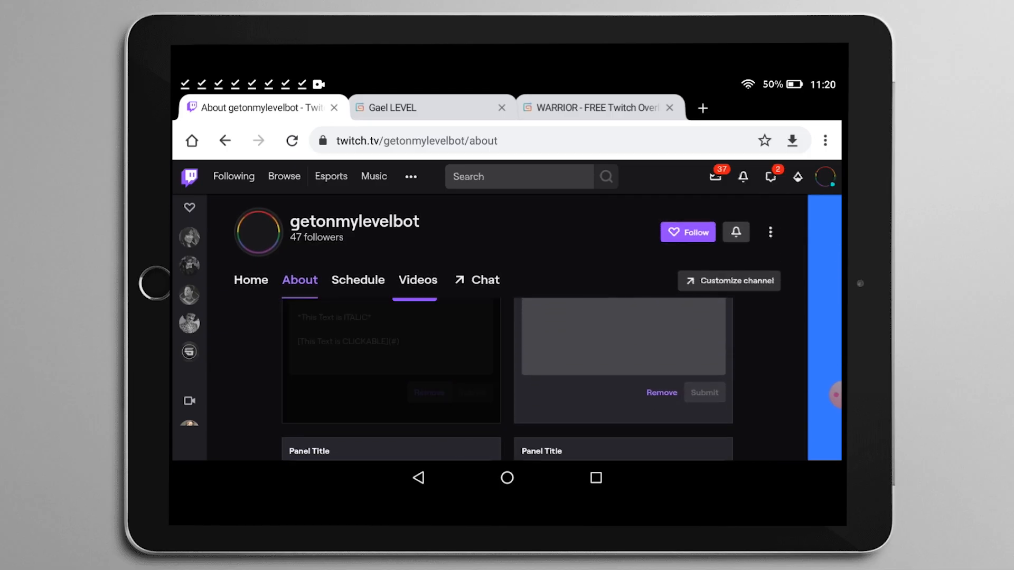
scroll(down, 3)
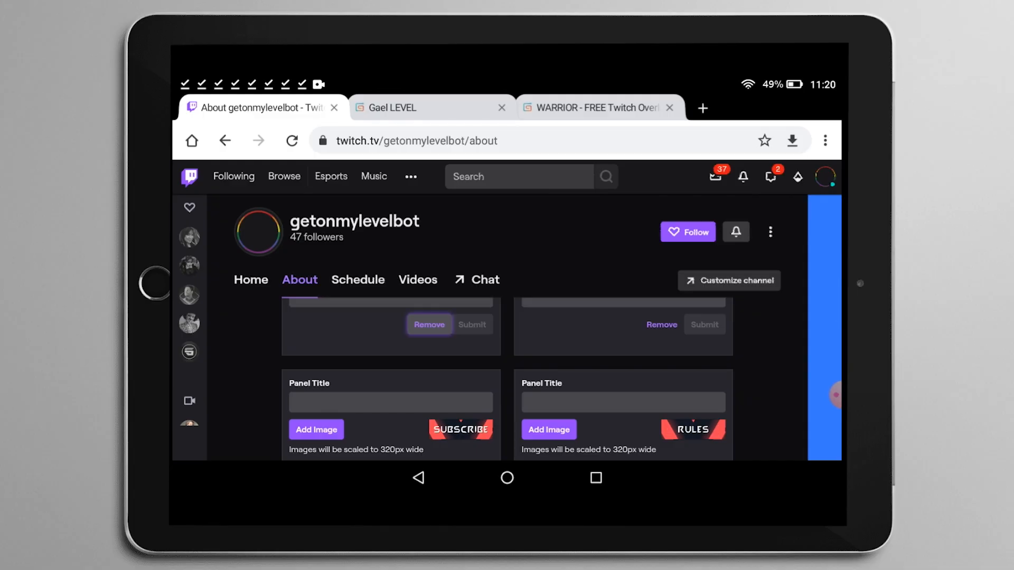
click(429, 324)
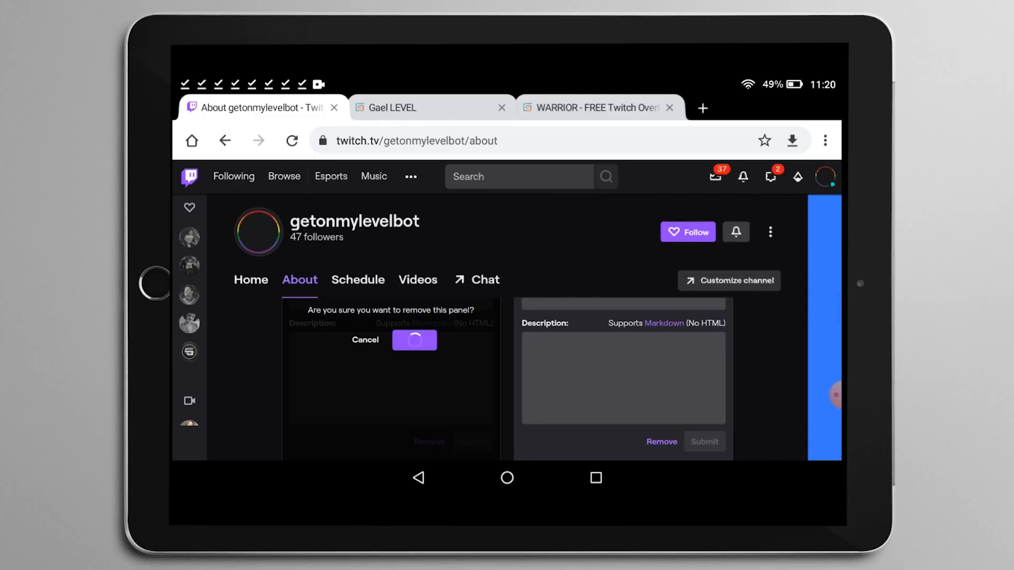
click(414, 339)
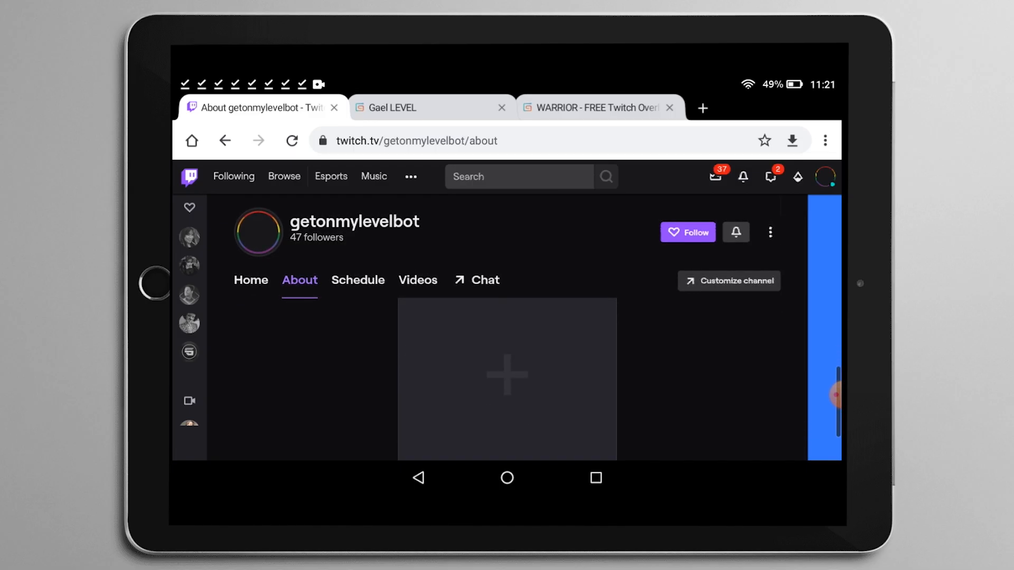
Add a new Text or Image panel holding the cropped green-and-yellow ABOUT graphic.
click(507, 375)
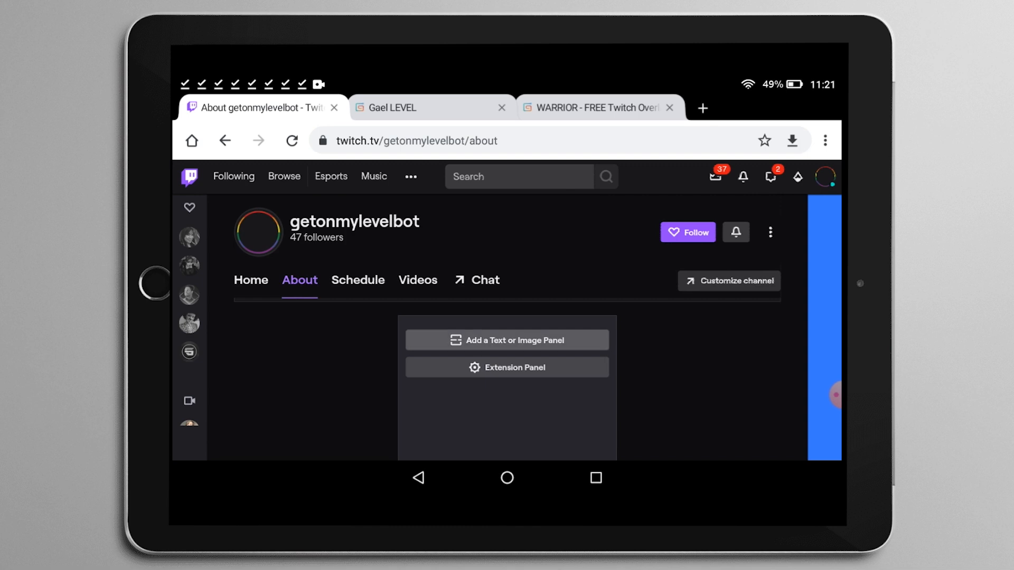
click(507, 340)
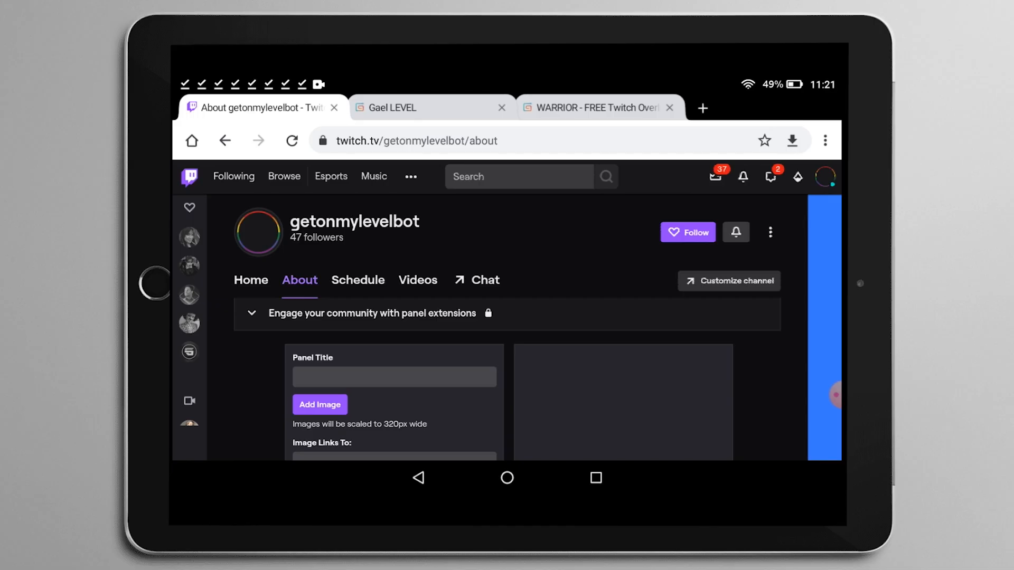
scroll(up, 3)
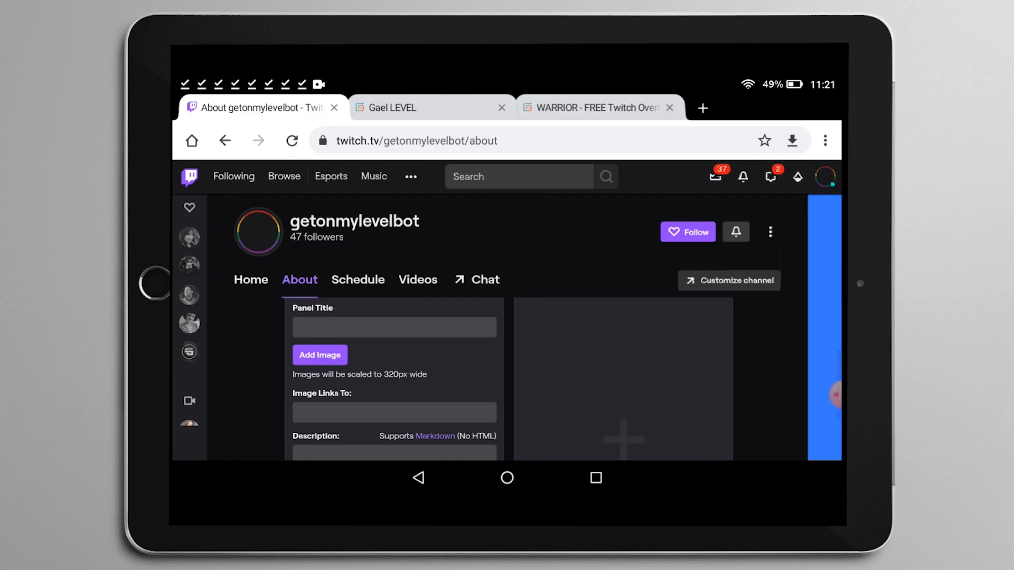
scroll(down, 3)
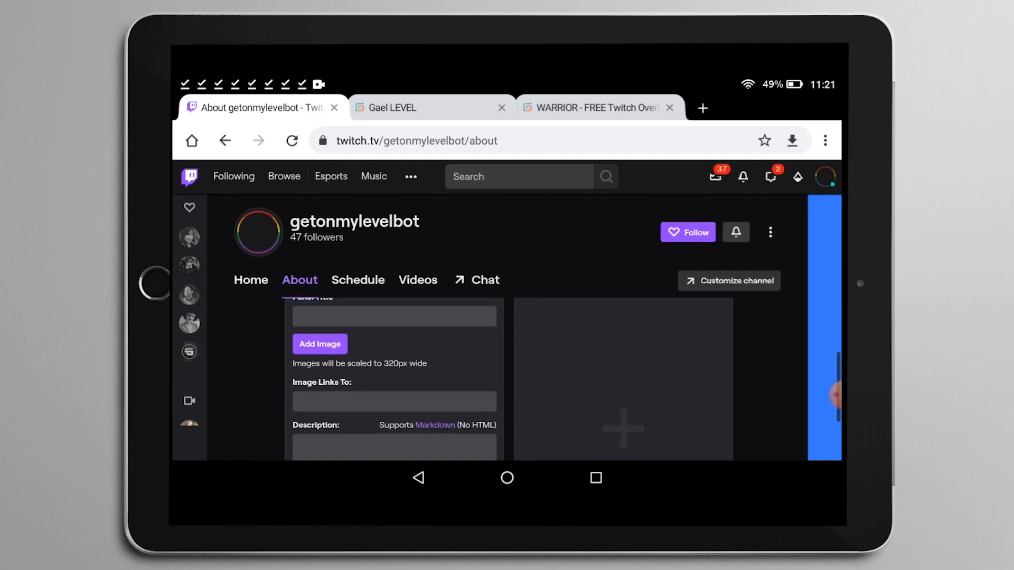
click(319, 343)
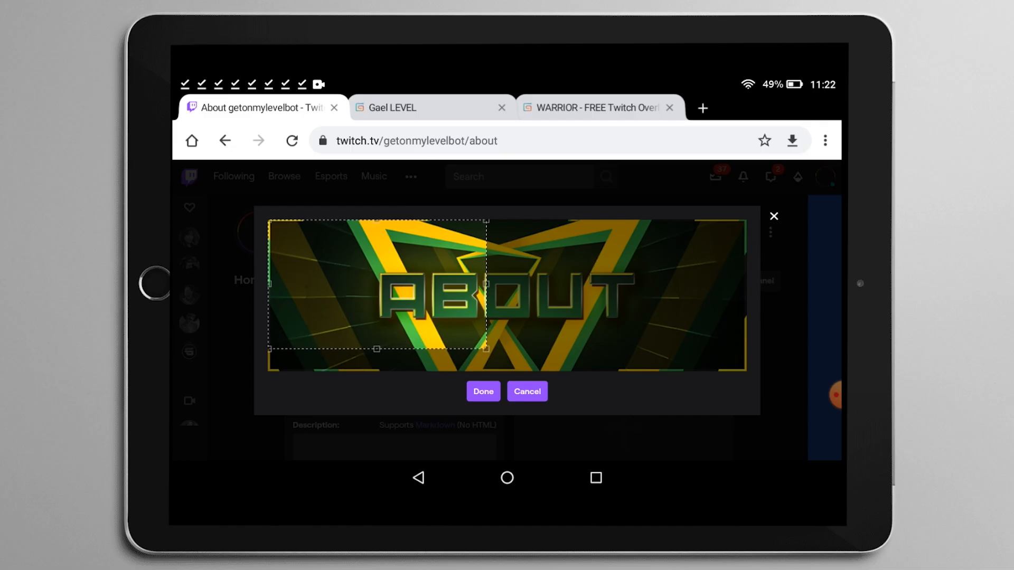
click(482, 391)
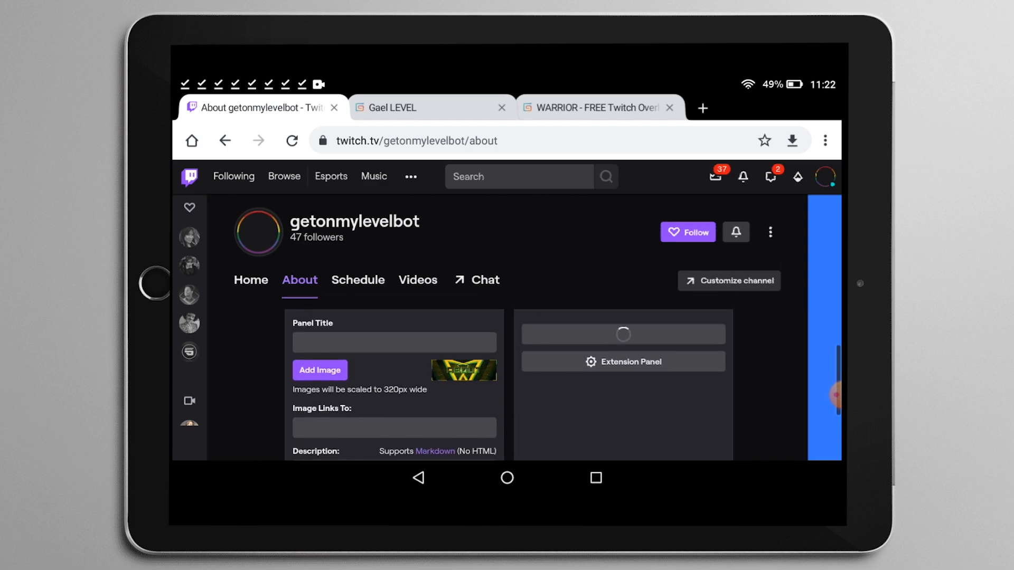
Give the second panel its own green-and-yellow header image uploaded from the device.
click(319, 369)
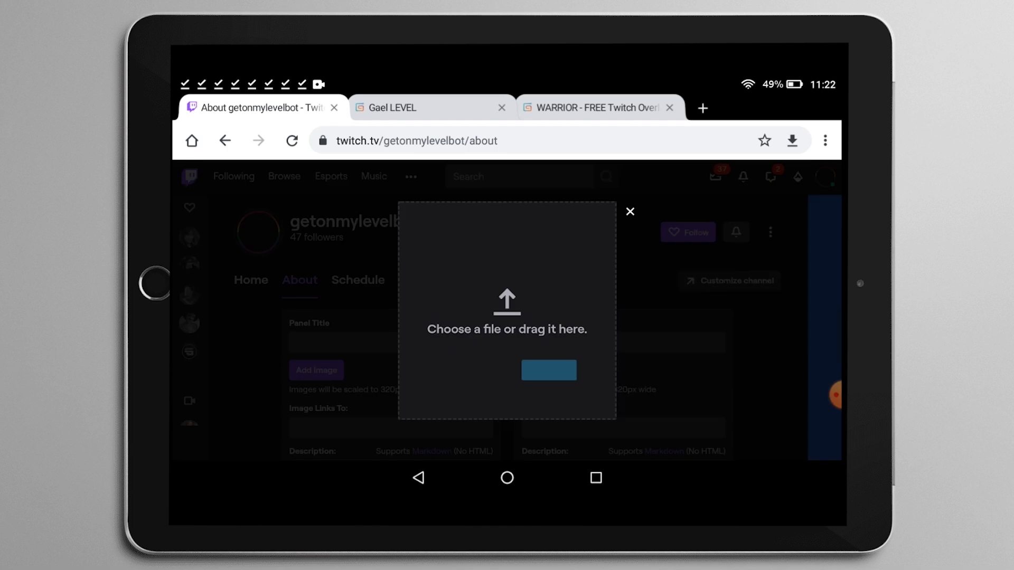
click(548, 370)
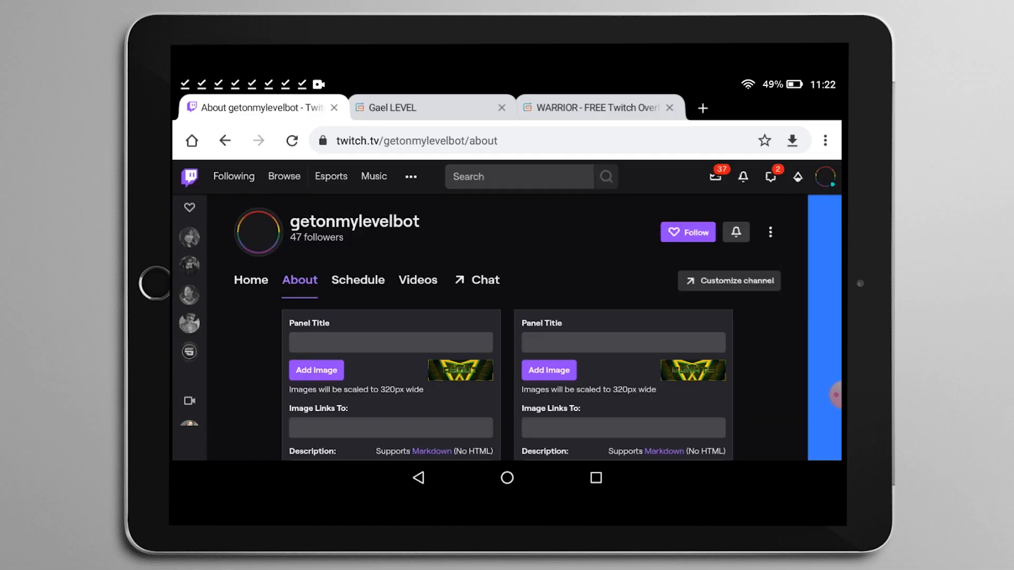
scroll(down, 3)
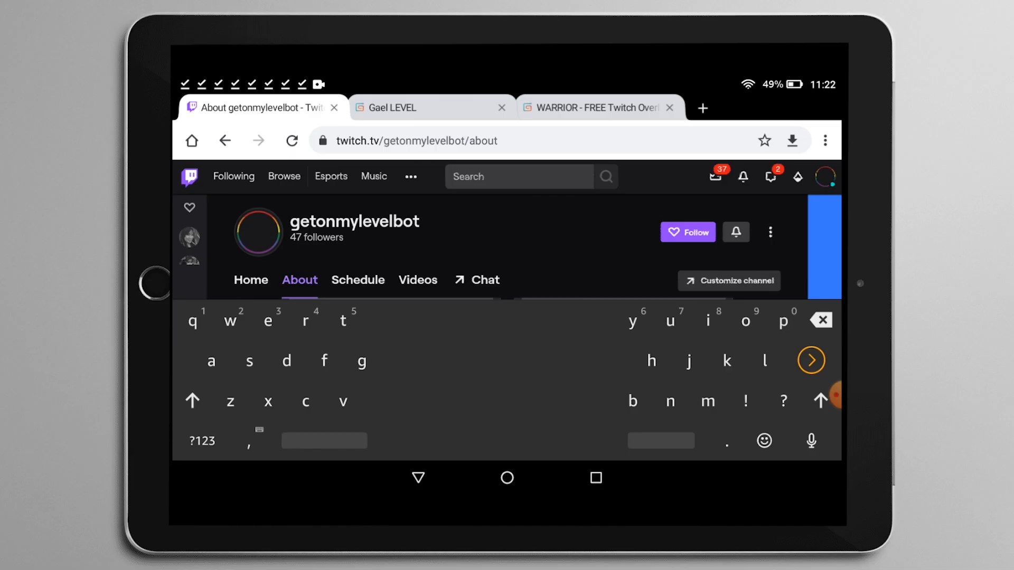
Link the second panel to the Gumroad store URL and submit the panels, ending Edit Panels.
click(430, 108)
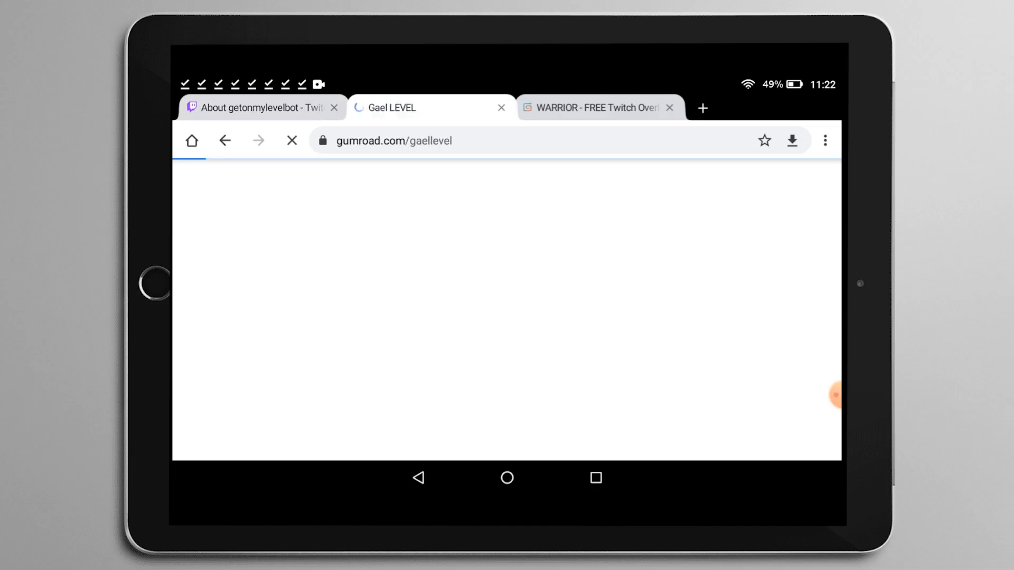
click(259, 108)
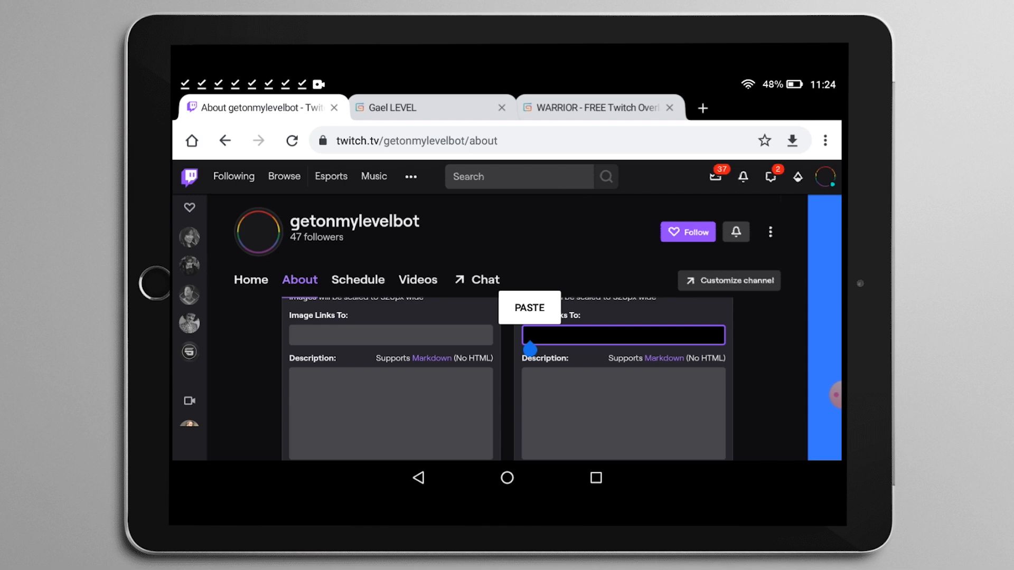
click(528, 307)
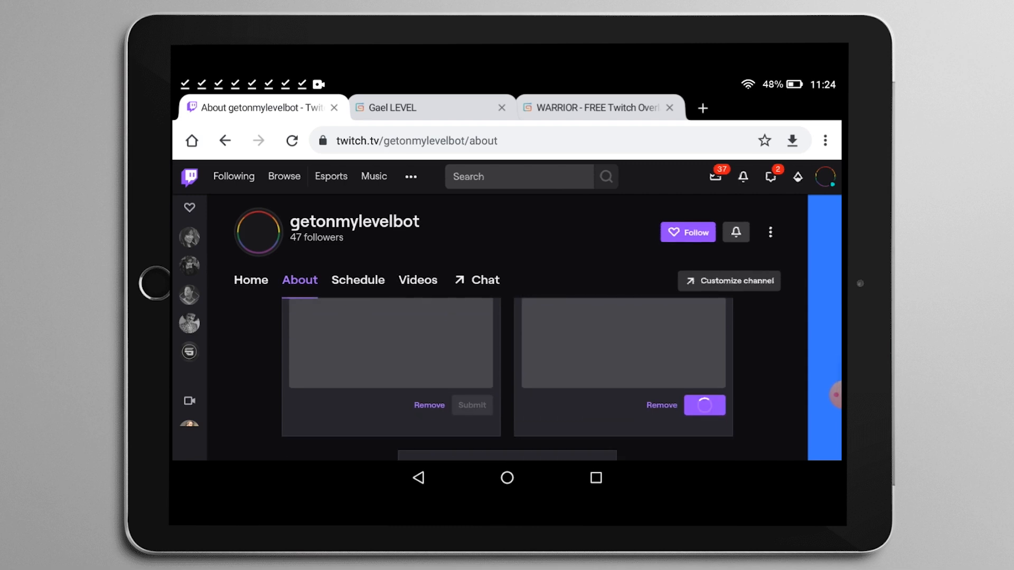
click(244, 304)
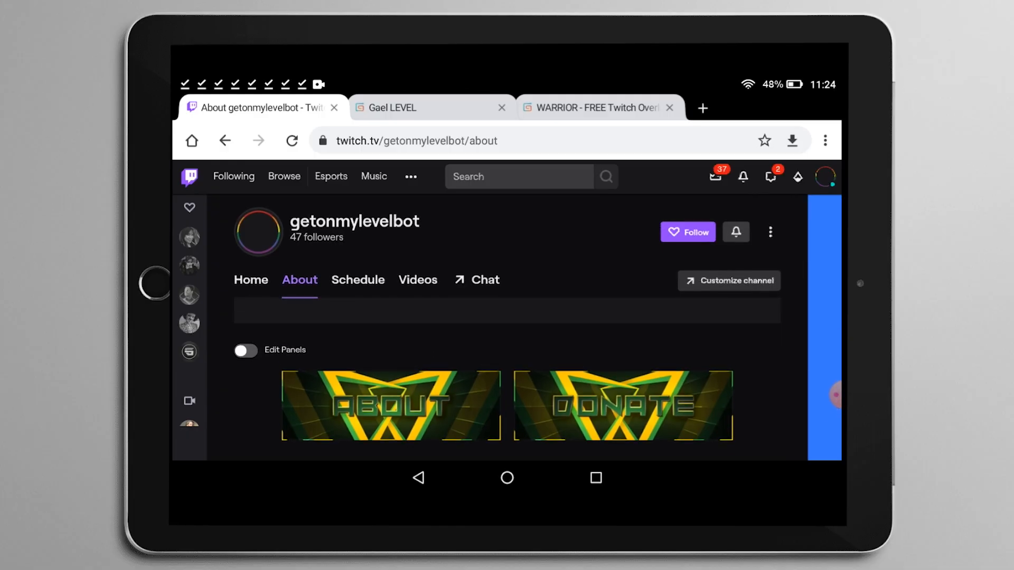
Go back to the channel's Home page, where the OFFLINE graphic fills the video player.
click(623, 404)
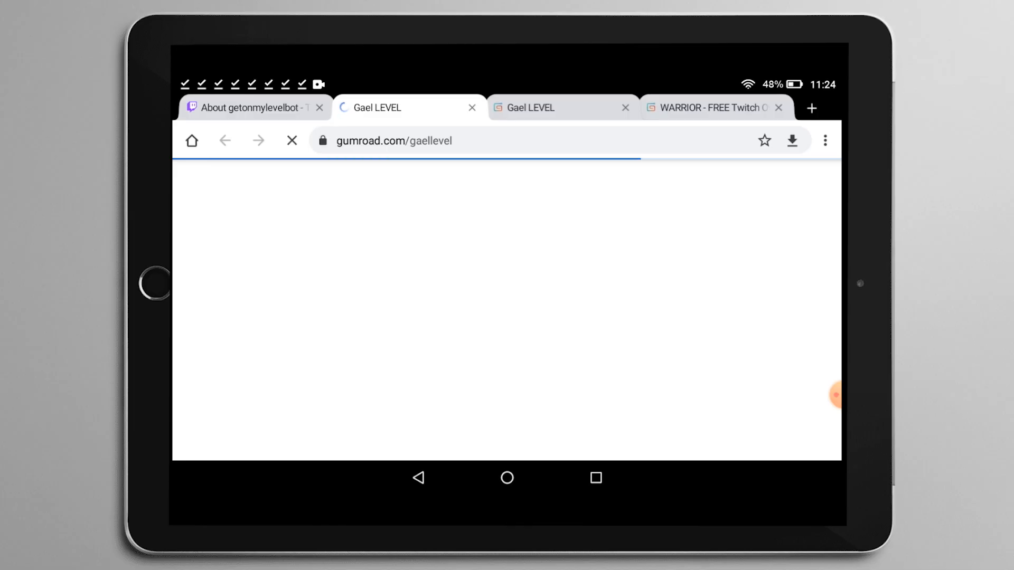
click(252, 107)
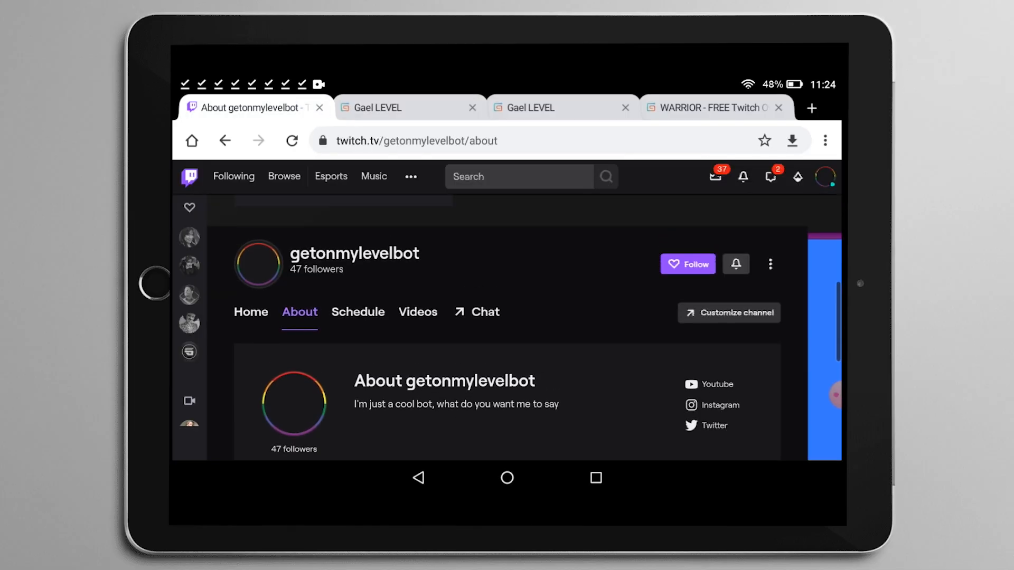
scroll(down, 3)
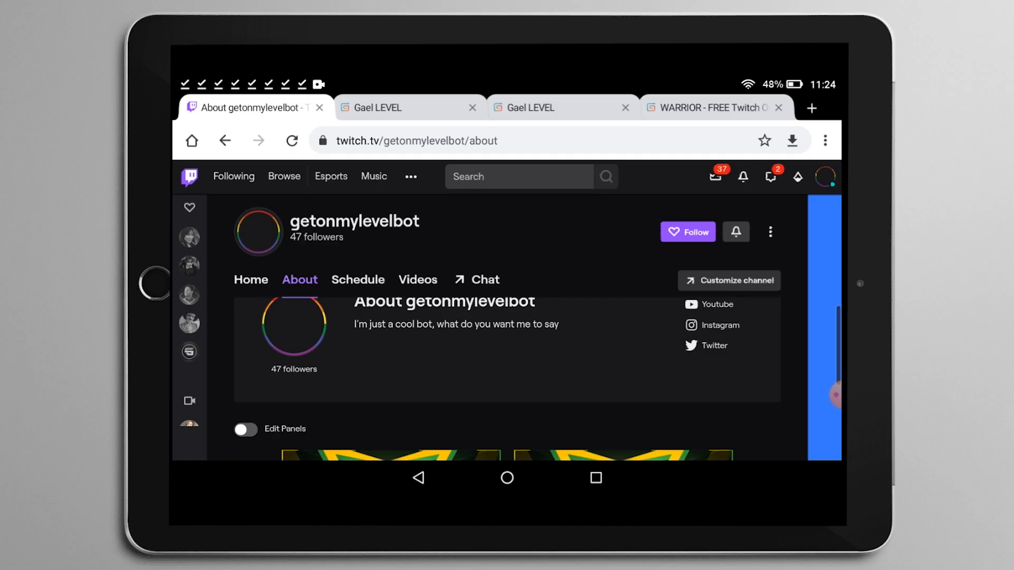
click(251, 279)
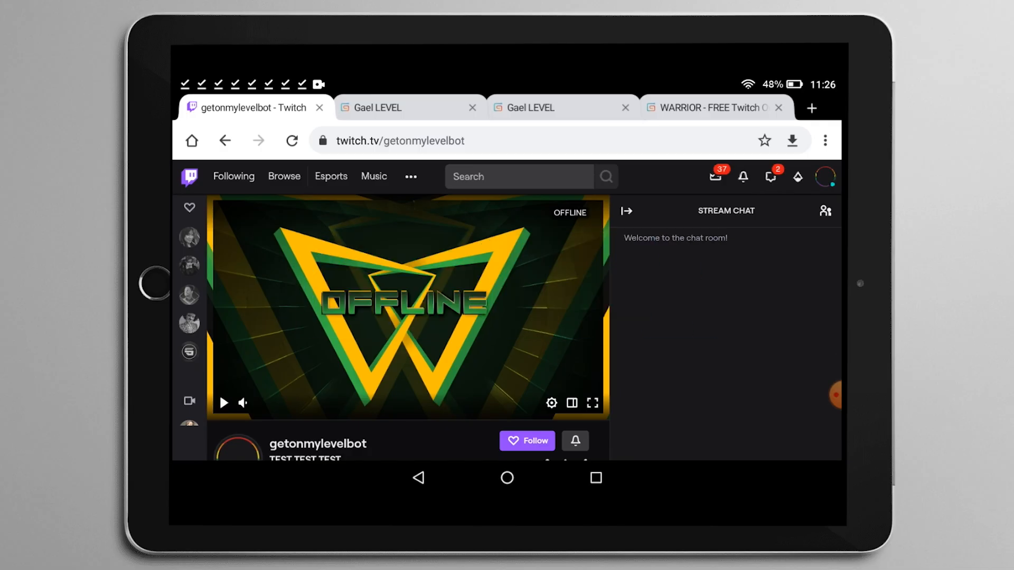
Bring the Gael LEVEL Gumroad store of Twitch overlay packs back into view.
click(401, 107)
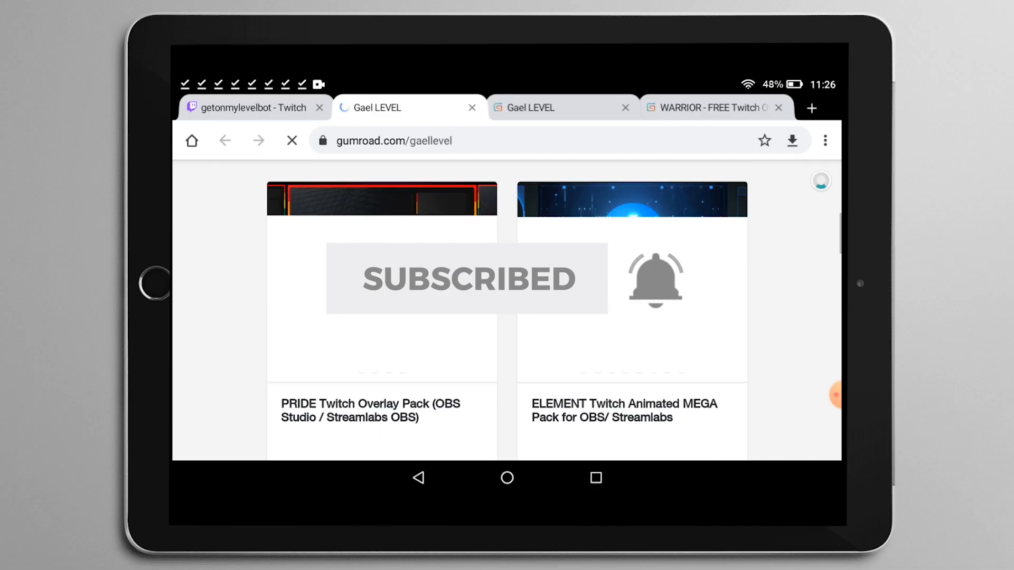
scroll(down, 3)
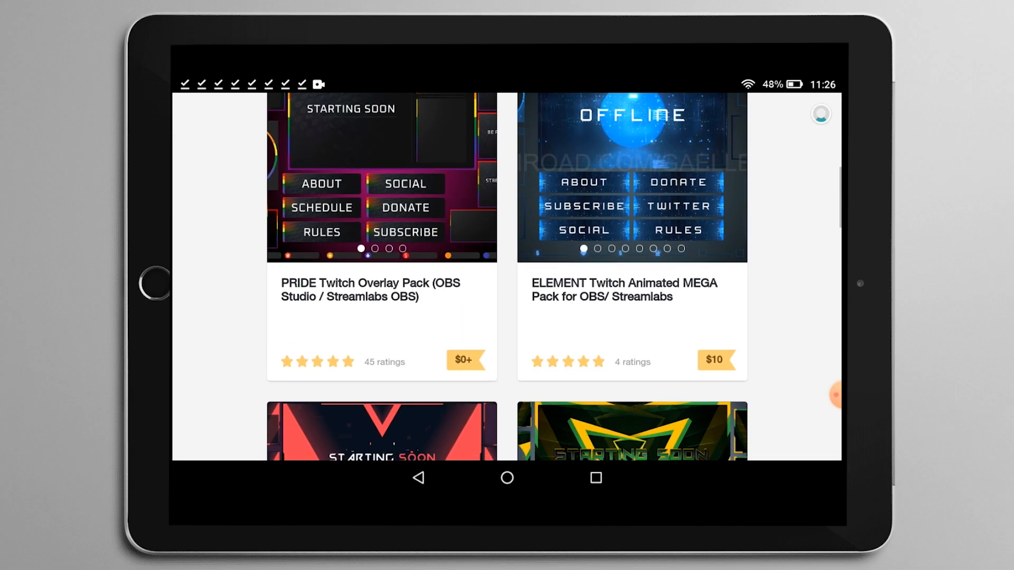
scroll(down, 3)
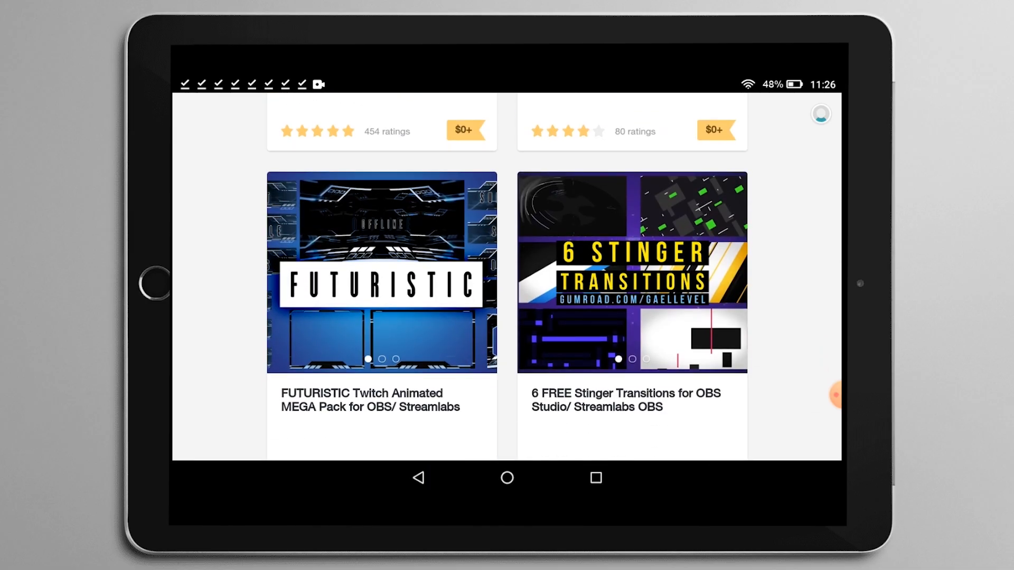
scroll(down, 3)
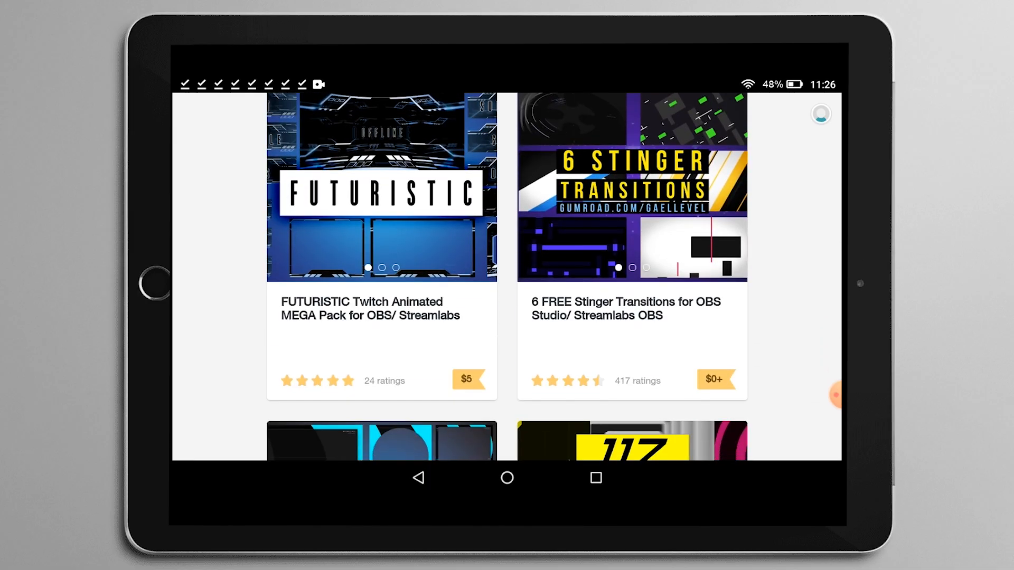
scroll(down, 3)
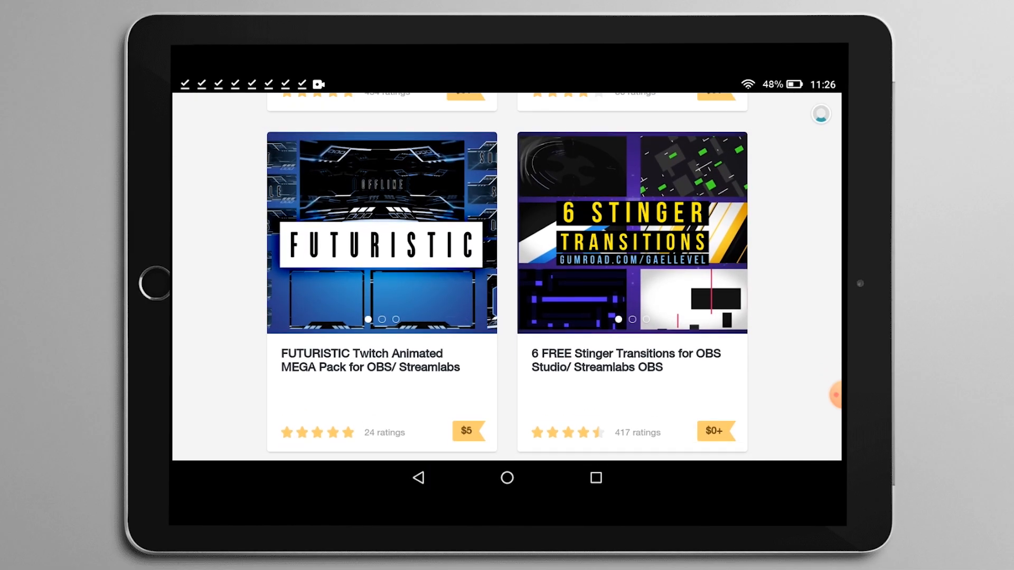
scroll(down, 3)
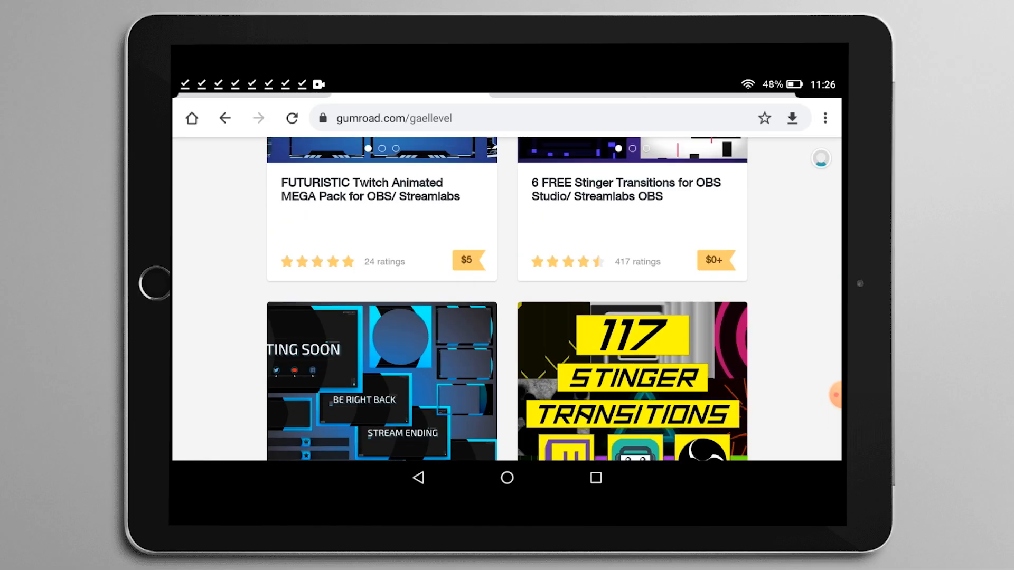